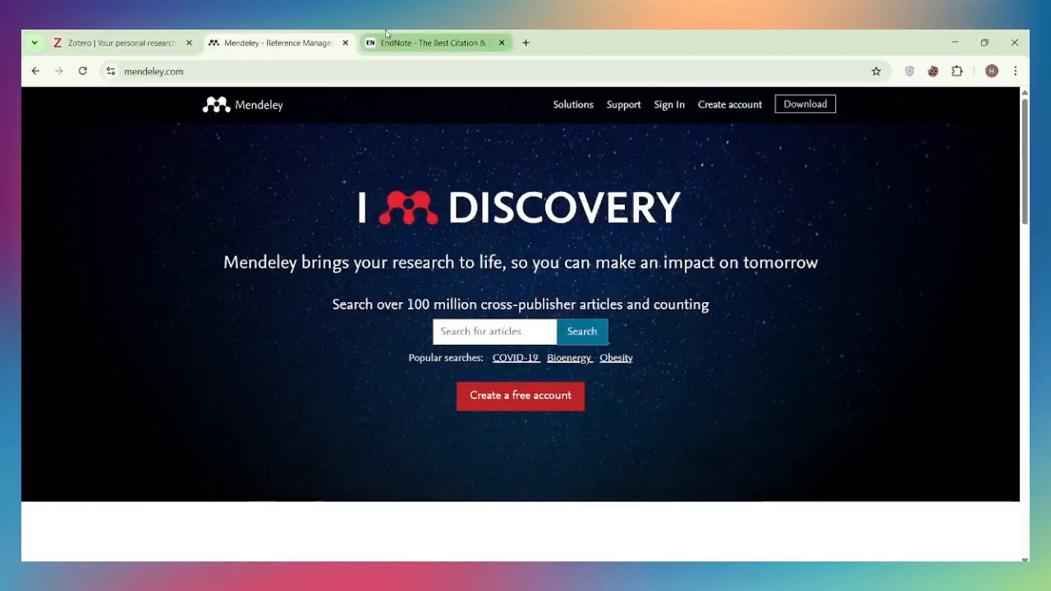
Switch to the Zotero tab and scroll down to its library app screenshot
{"action": "left_click", "coordinate": [439, 42]}
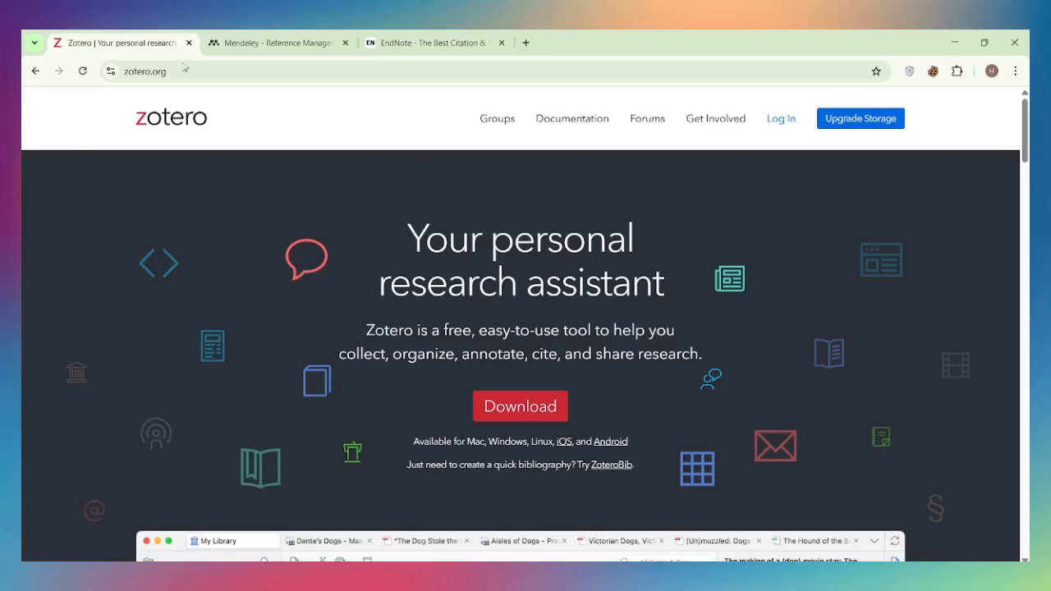
{"action": "mouse_move", "coordinate": [367, 207]}
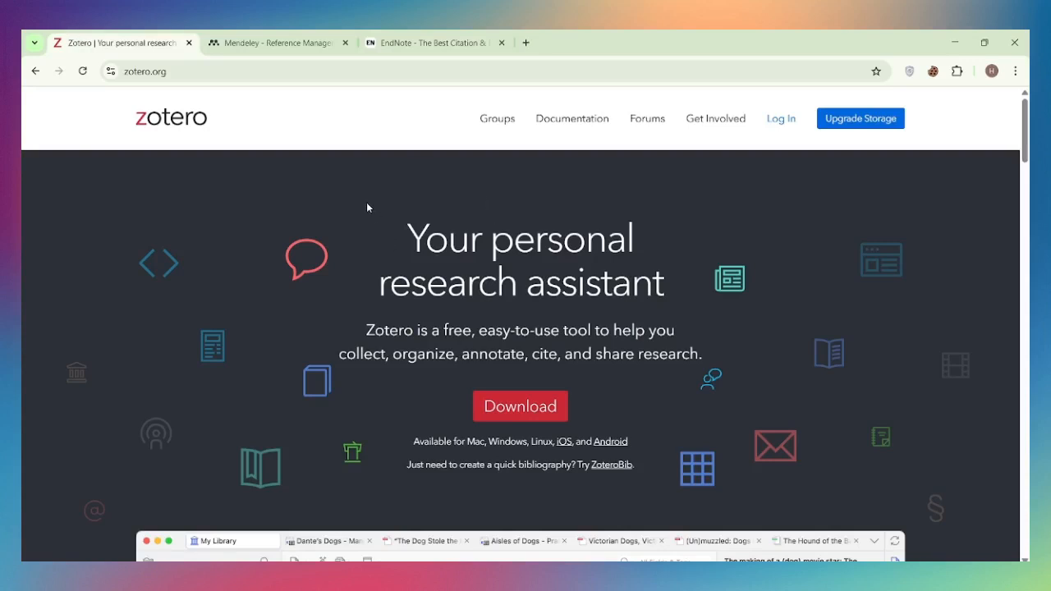
{"action": "mouse_move", "coordinate": [272, 126]}
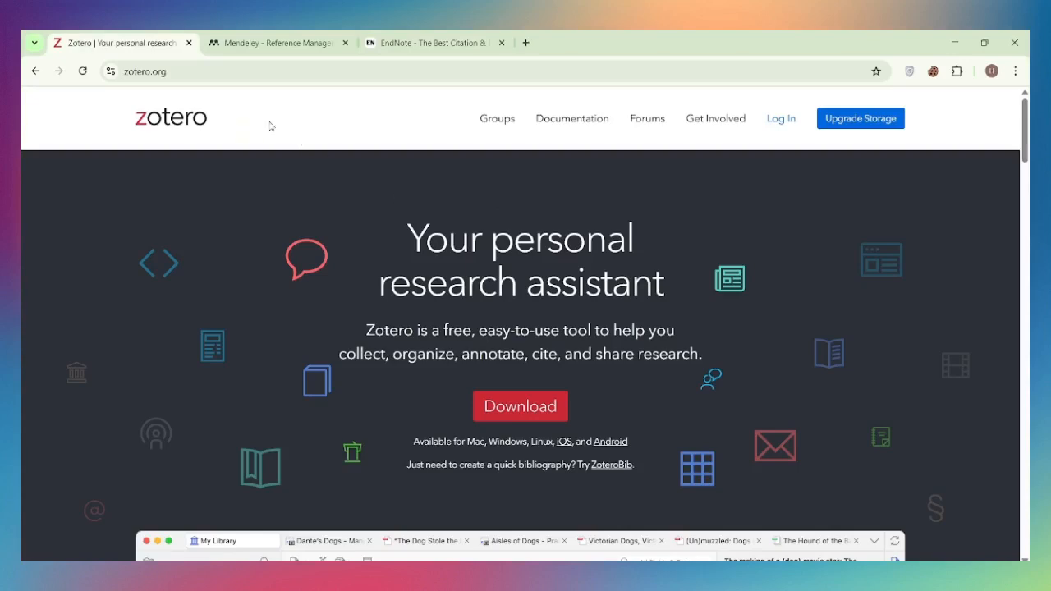
{"action": "scroll", "scroll_direction": "down", "scroll_amount": 3}
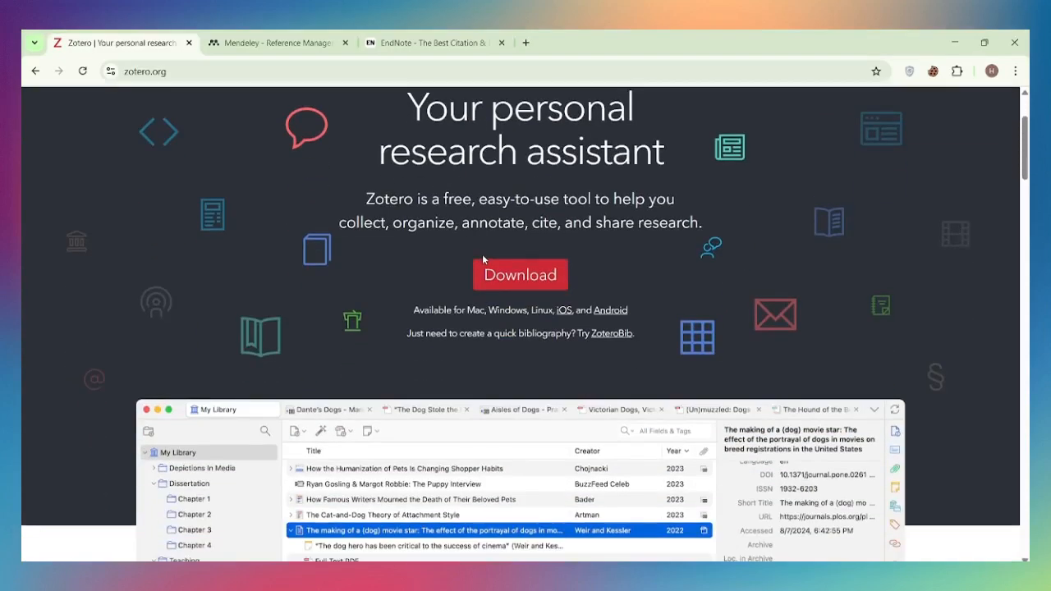
{"action": "scroll", "scroll_direction": "down", "scroll_amount": 3}
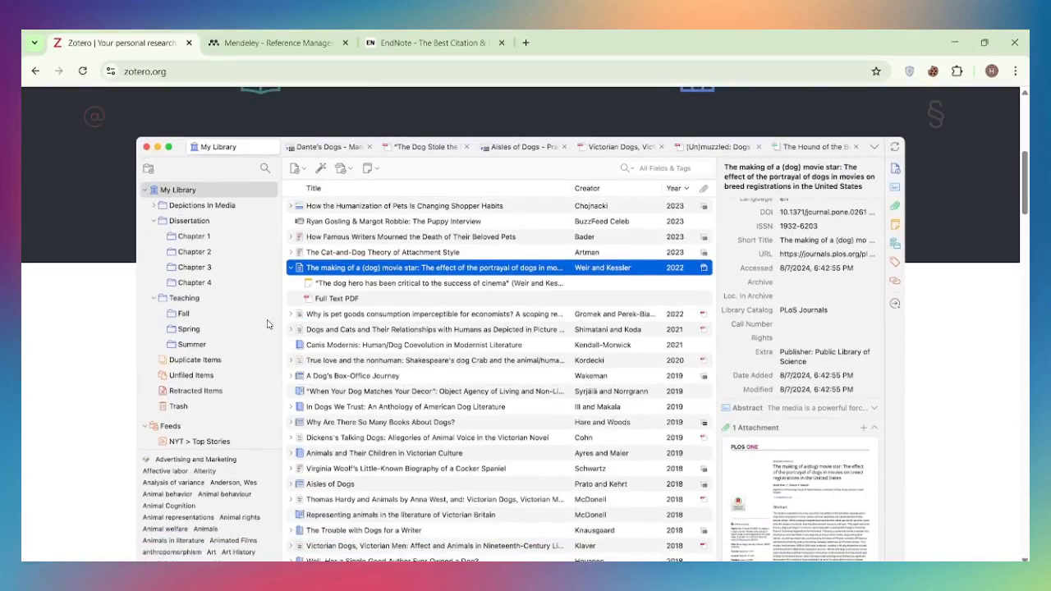
{"action": "mouse_move", "coordinate": [360, 194]}
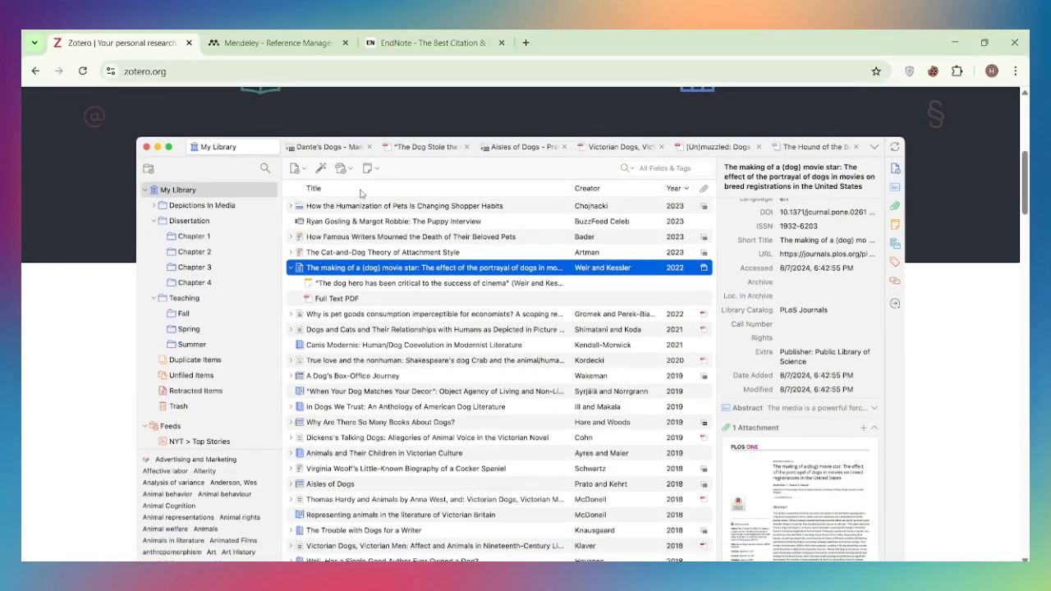
{"action": "mouse_move", "coordinate": [353, 170]}
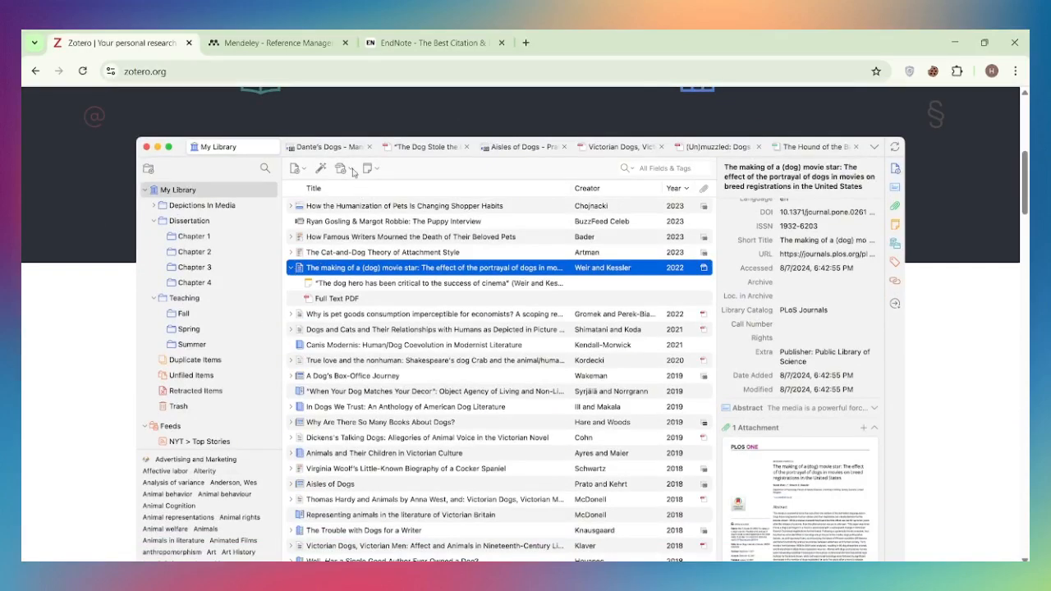
Switch to the Mendeley tab and scroll through 'Access your library' and 'Easy referencing'
{"action": "left_click", "coordinate": [277, 41]}
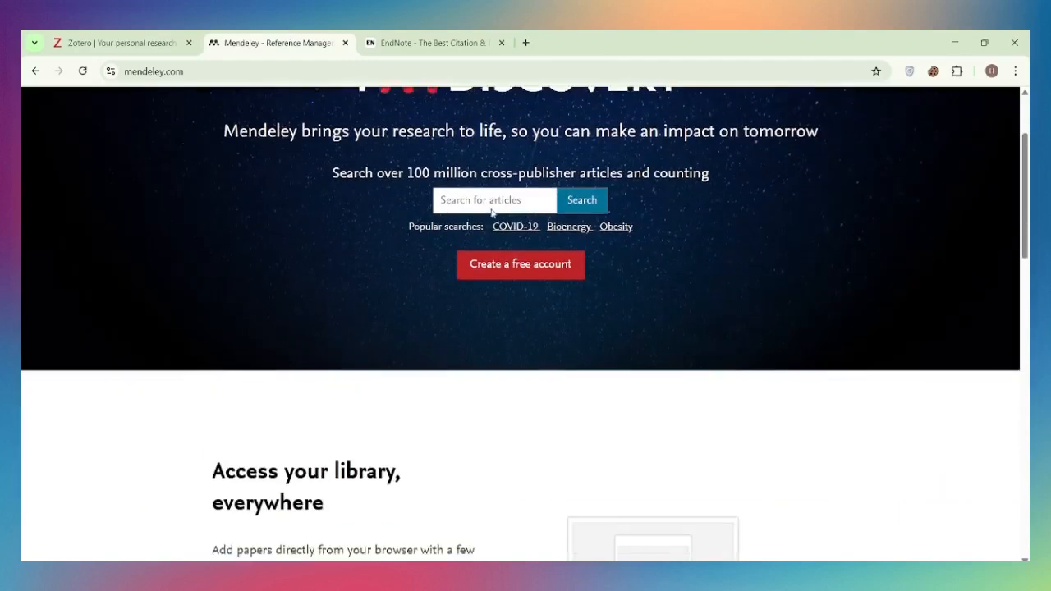
{"action": "scroll", "scroll_direction": "down", "scroll_amount": 3}
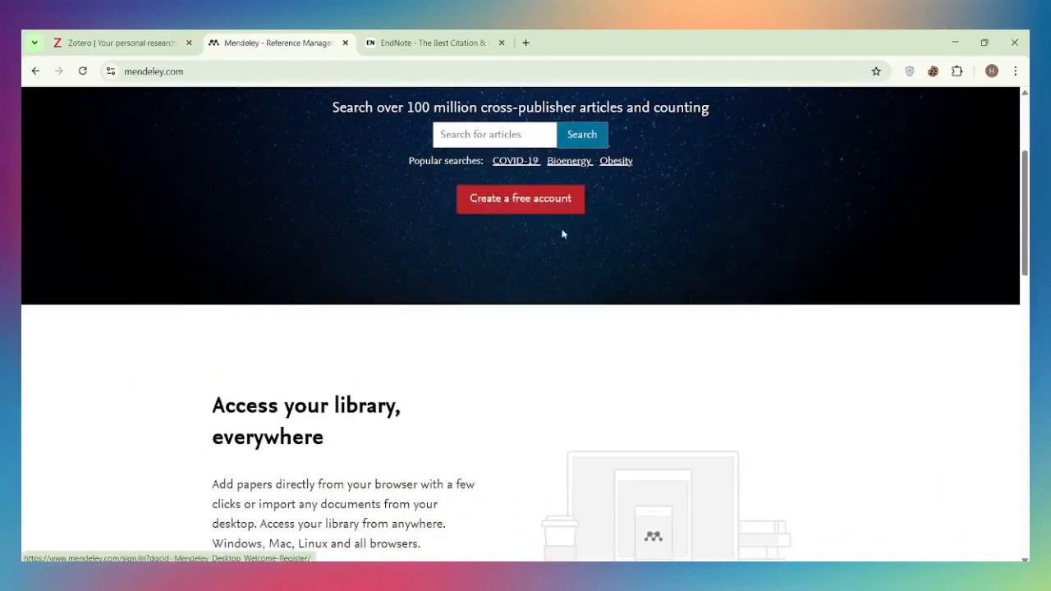
{"action": "scroll", "scroll_direction": "down", "scroll_amount": 3}
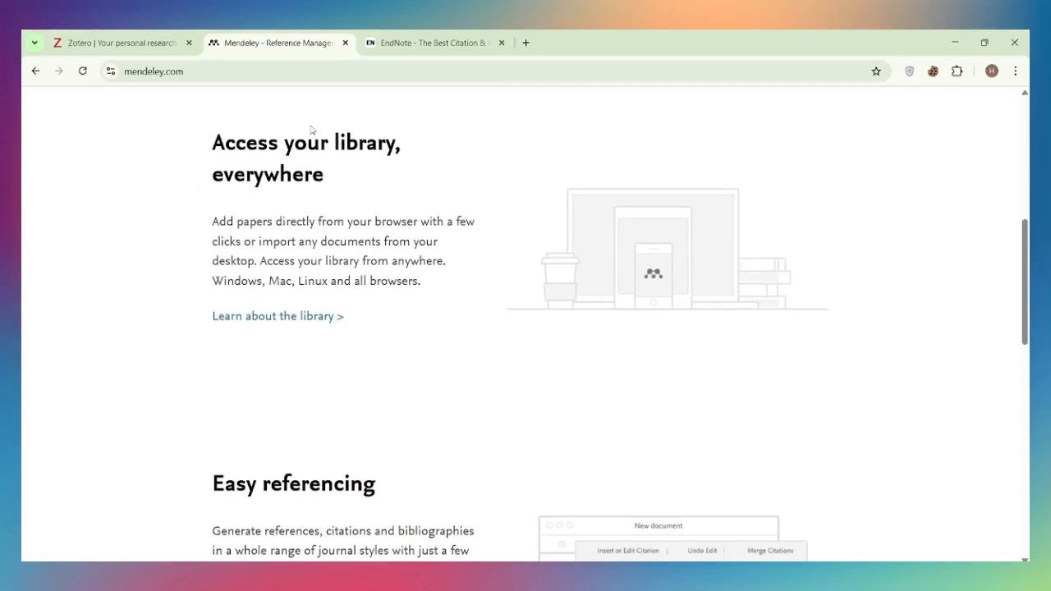
{"action": "scroll", "scroll_direction": "down", "scroll_amount": 3}
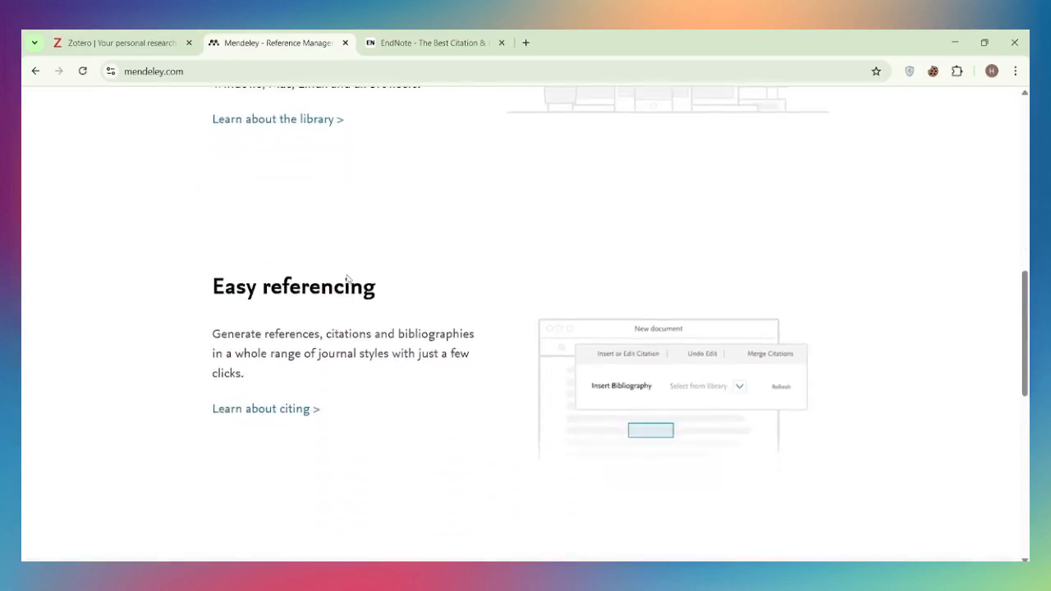
{"action": "scroll", "scroll_direction": "down", "scroll_amount": 3}
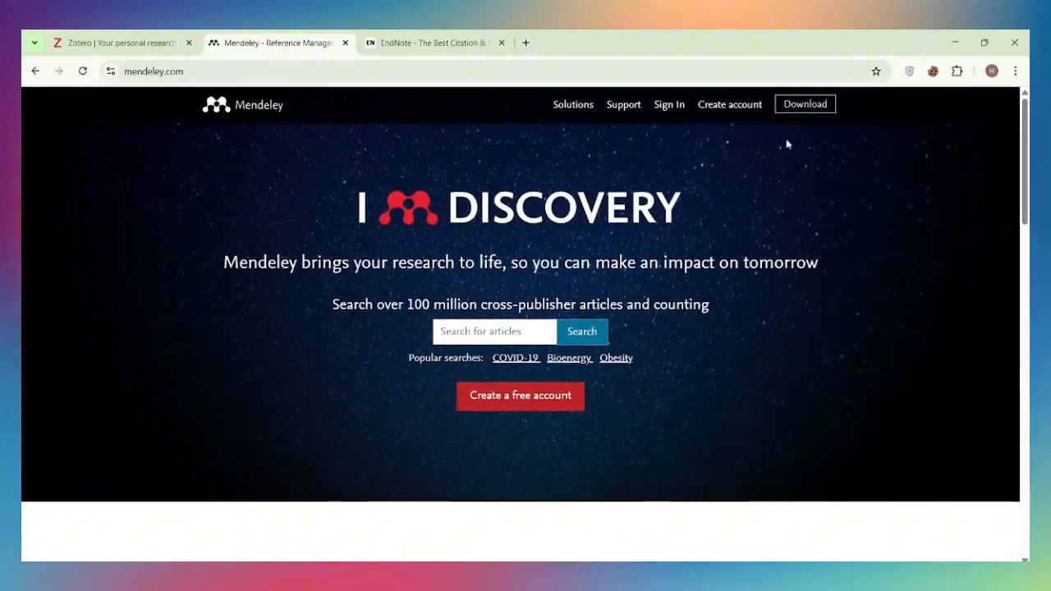
Switch to the EndNote tab showing its cite, summarize and organize homepage
{"action": "left_click", "coordinate": [432, 43]}
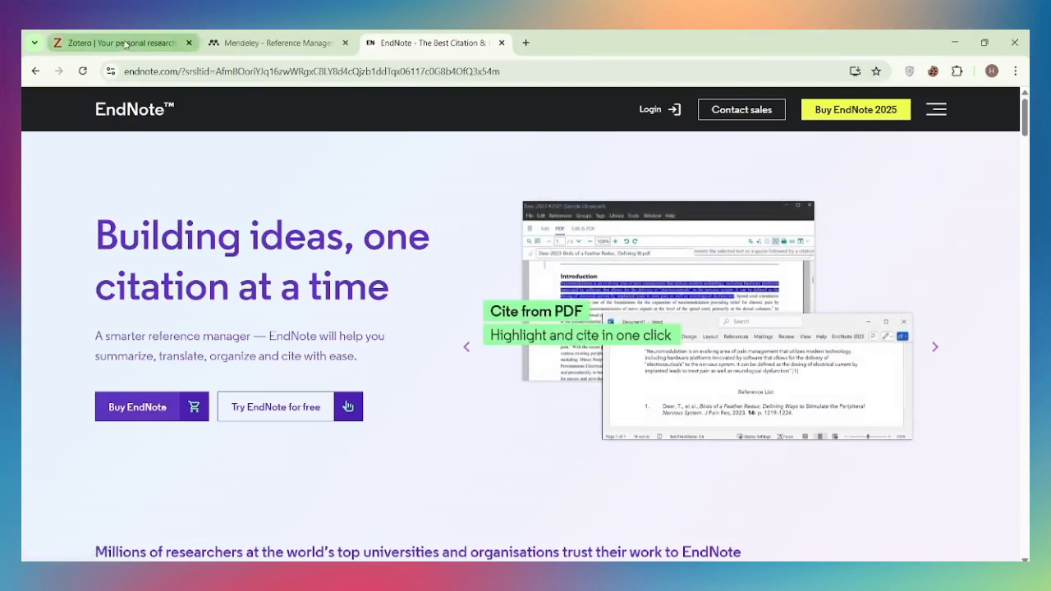
Pass through the Zotero tab to EndNote and scroll down its homepage
{"action": "left_click", "coordinate": [123, 42]}
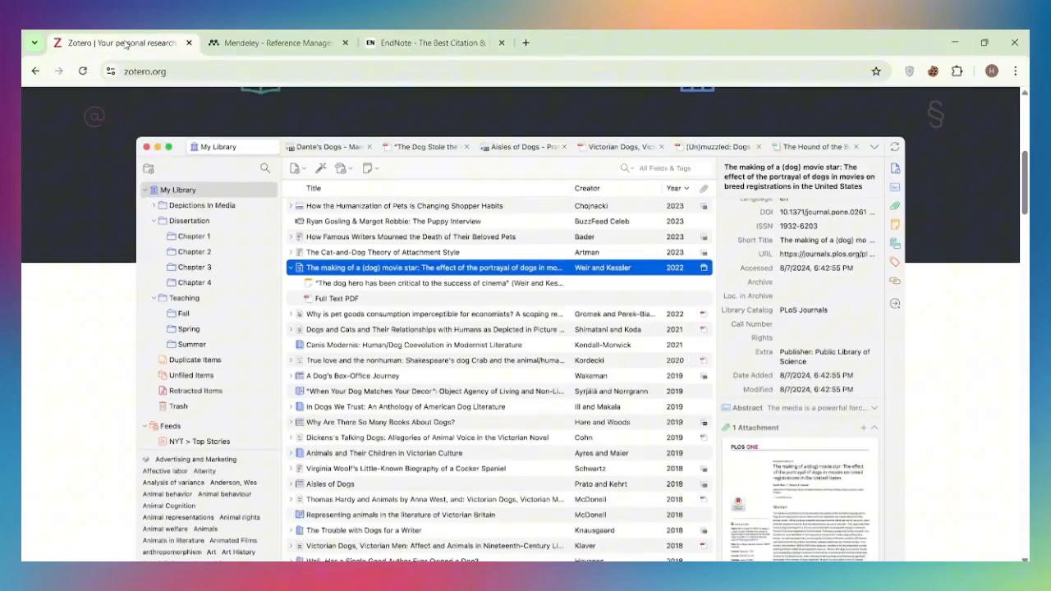
{"action": "mouse_move", "coordinate": [286, 199]}
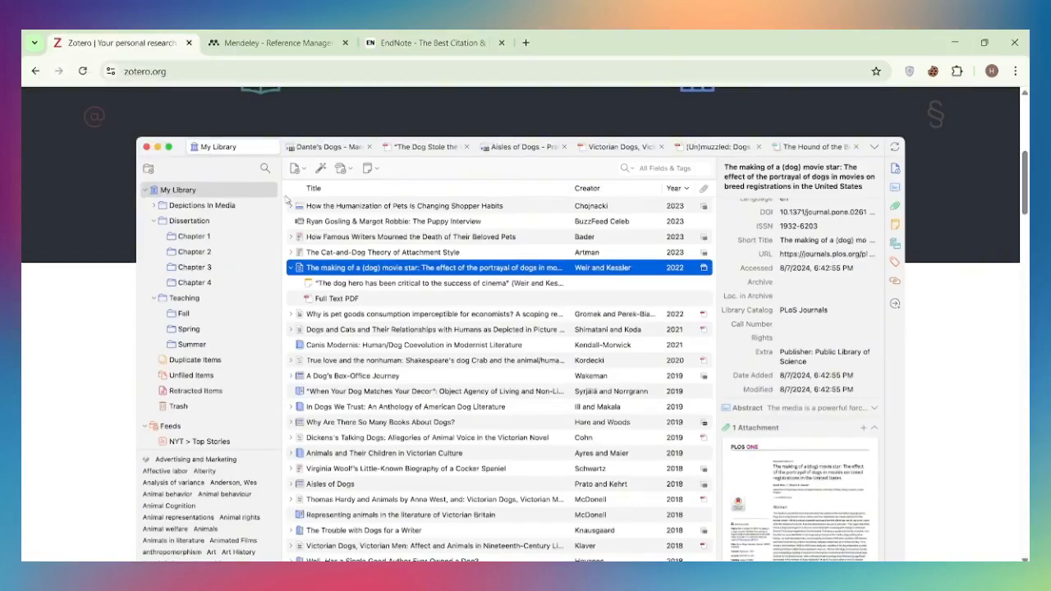
{"action": "left_click", "coordinate": [435, 42]}
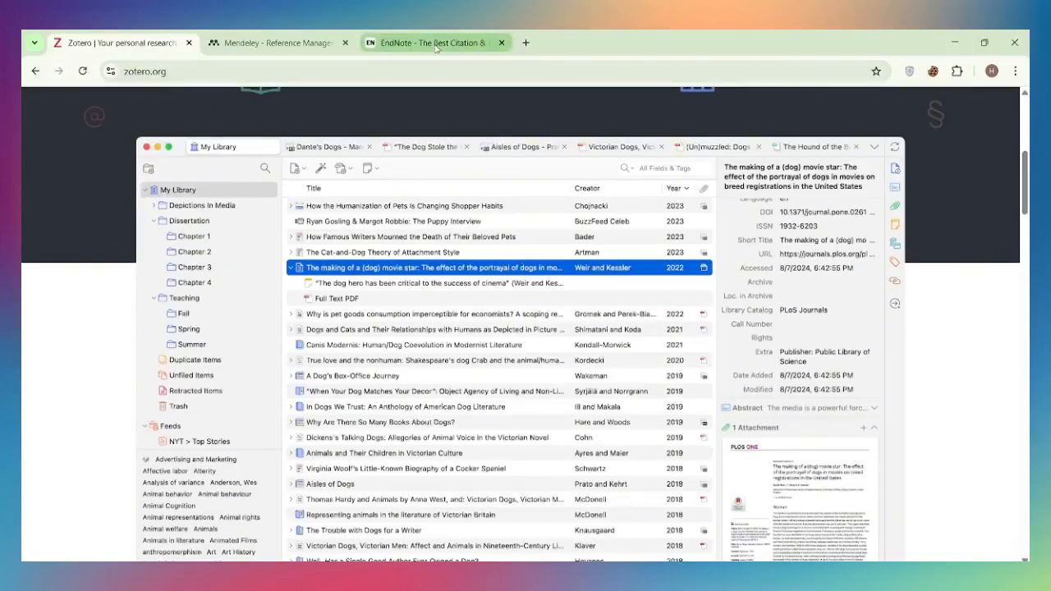
{"action": "left_click", "coordinate": [435, 42]}
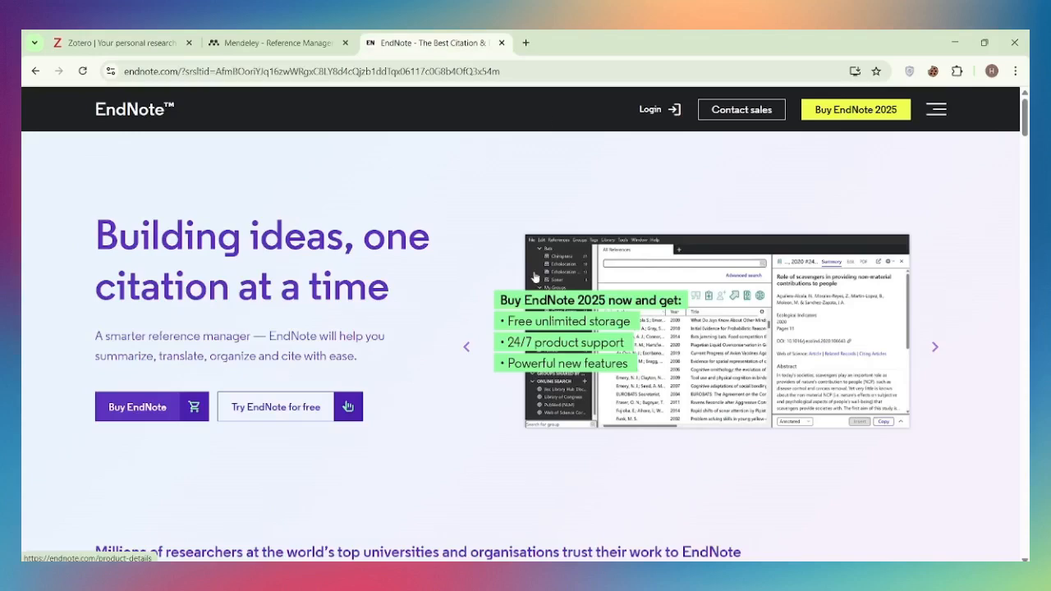
{"action": "scroll", "scroll_direction": "down", "scroll_amount": 3}
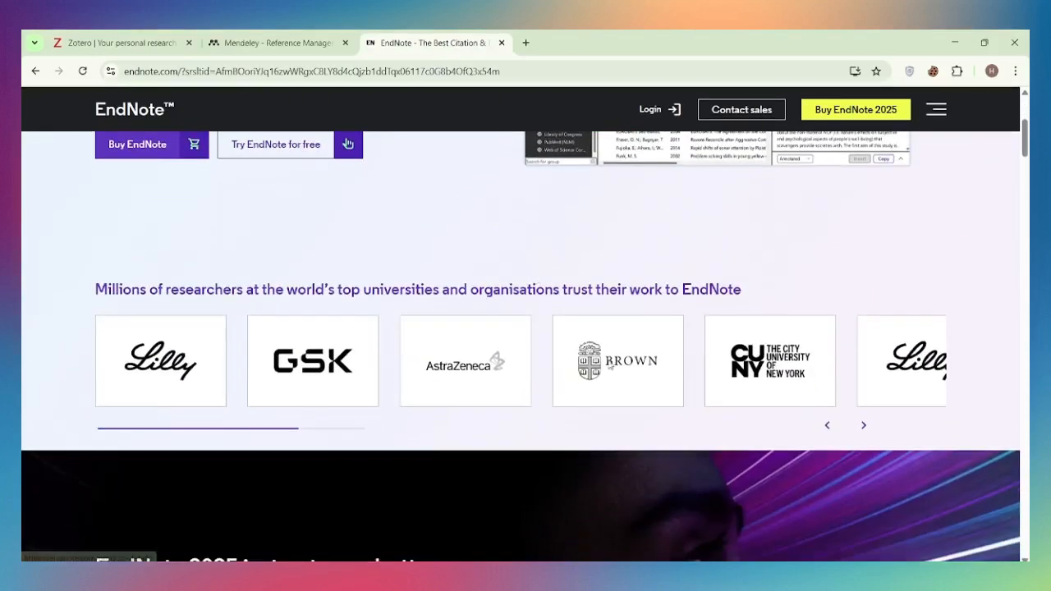
{"action": "scroll", "scroll_direction": "down", "scroll_amount": 3}
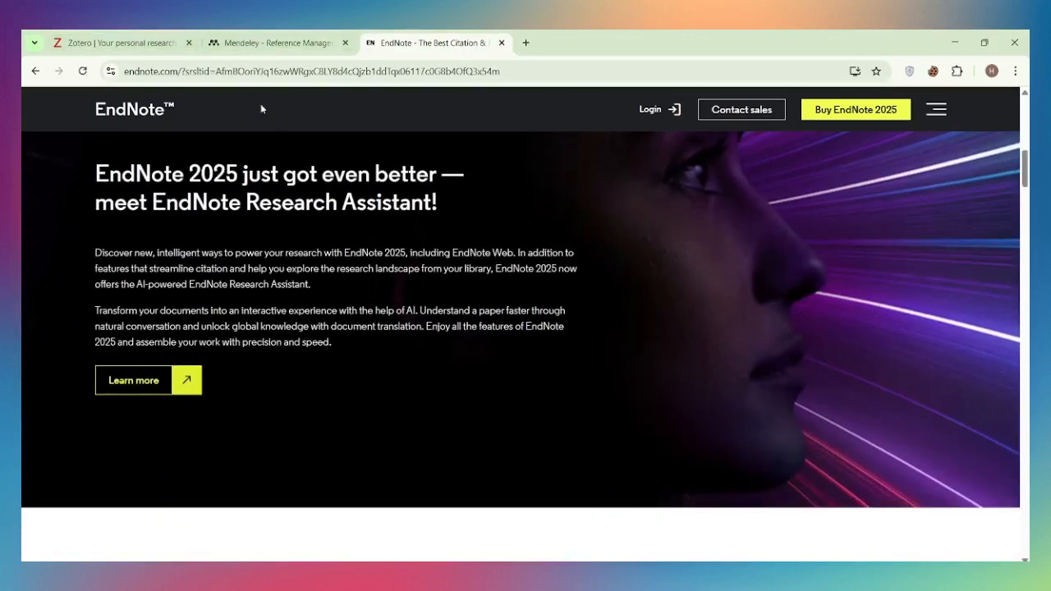
Scroll the Mendeley homepage, then pass through EndNote back to Zotero's library preview
{"action": "left_click", "coordinate": [279, 42]}
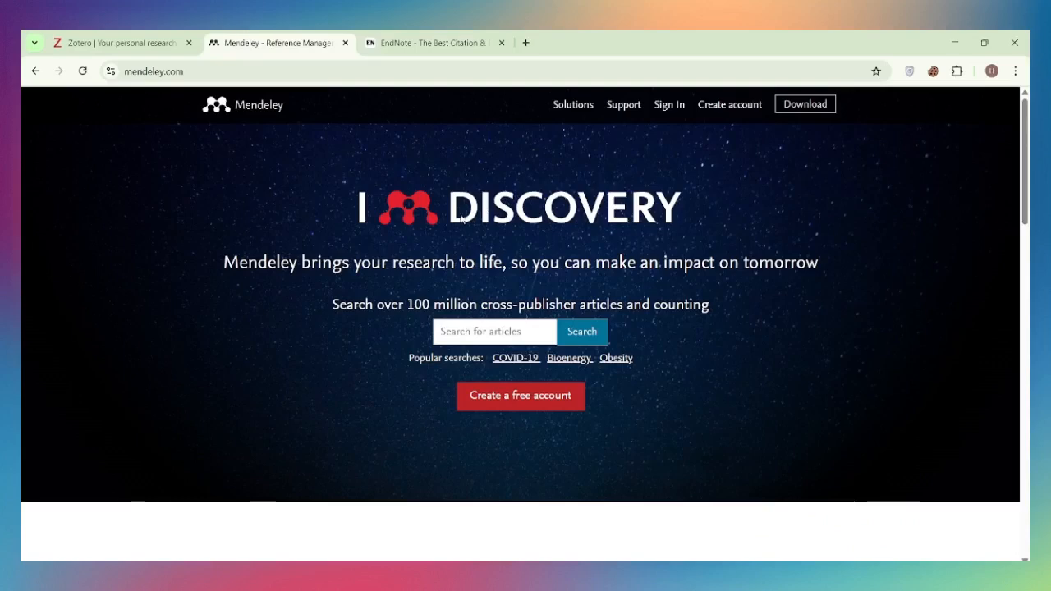
{"action": "scroll", "scroll_direction": "down", "scroll_amount": 3}
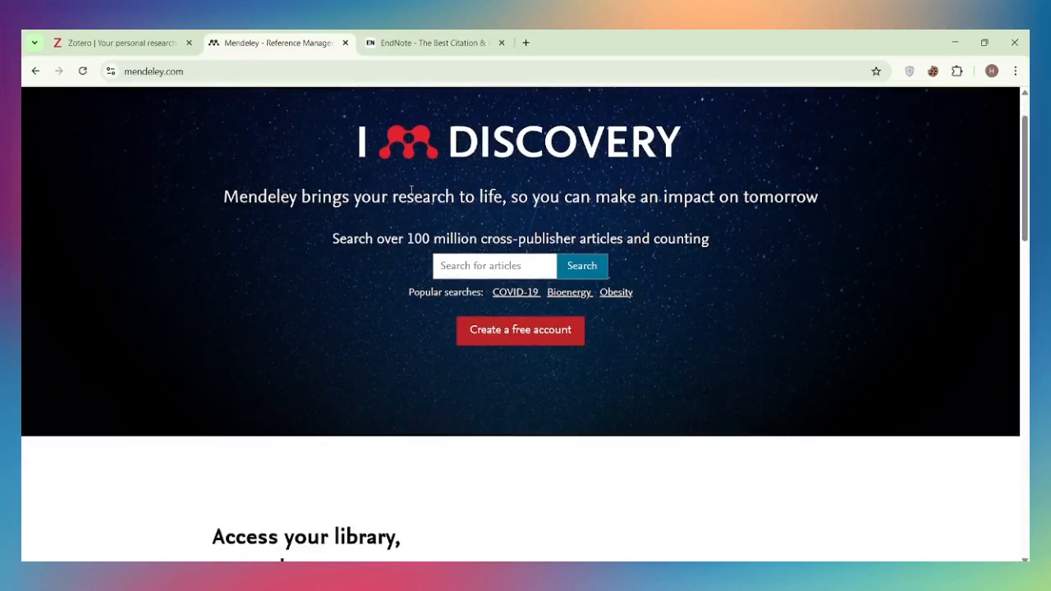
{"action": "scroll", "scroll_direction": "down", "scroll_amount": 3}
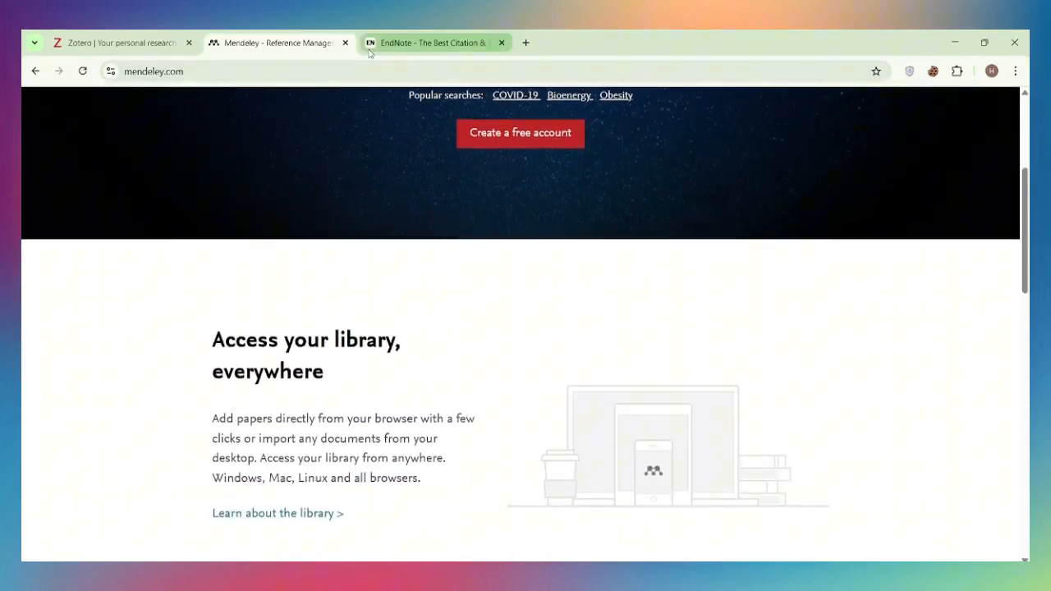
{"action": "left_click", "coordinate": [435, 42]}
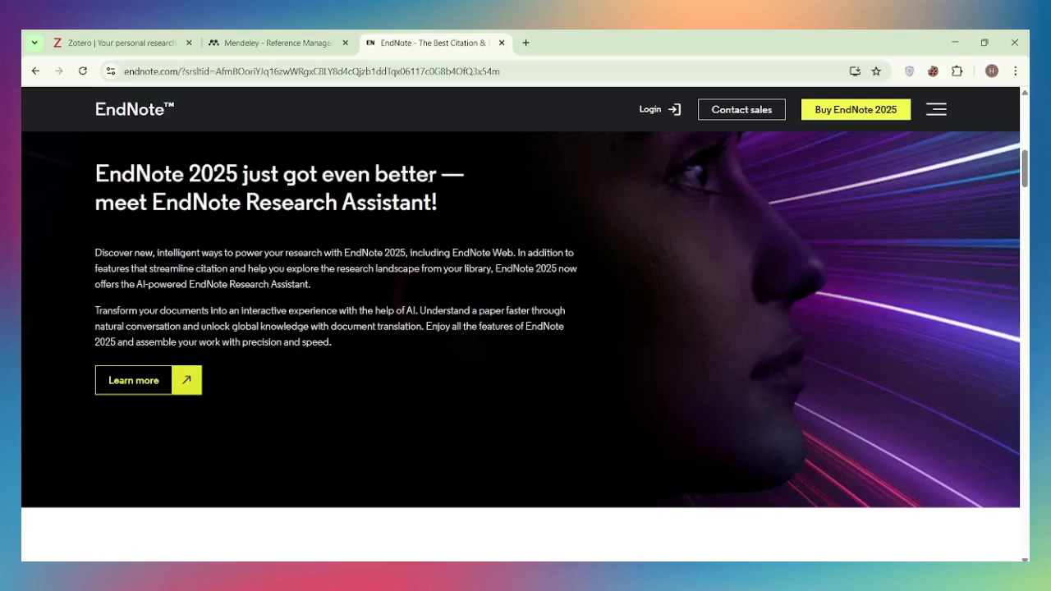
{"action": "left_click", "coordinate": [124, 41]}
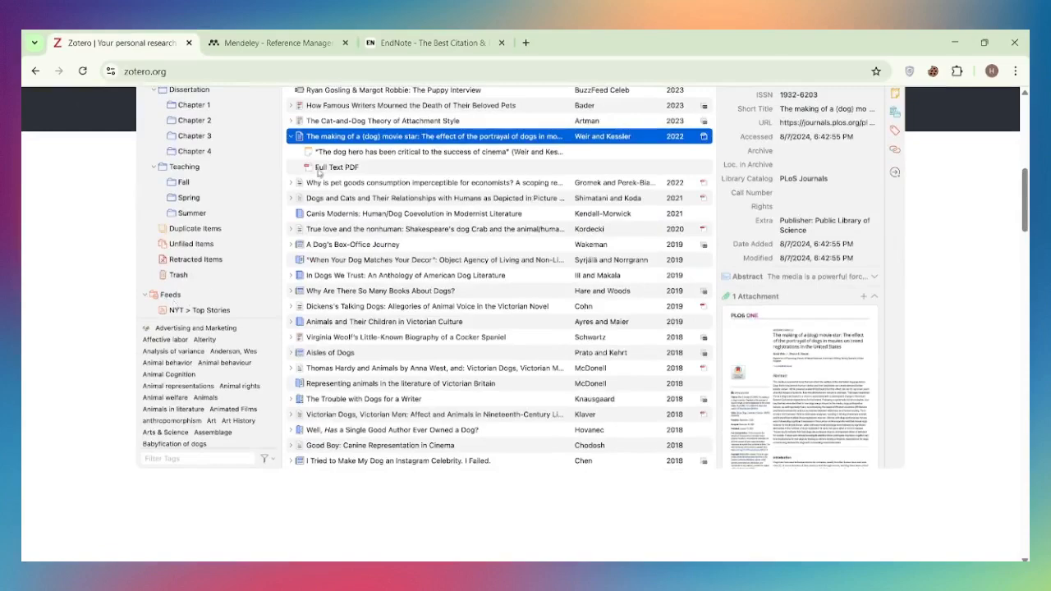
Scroll Zotero's homepage past Meet Zotero, Collect with a click and Organize your way to Cite in style
{"action": "scroll", "scroll_direction": "down", "scroll_amount": 3}
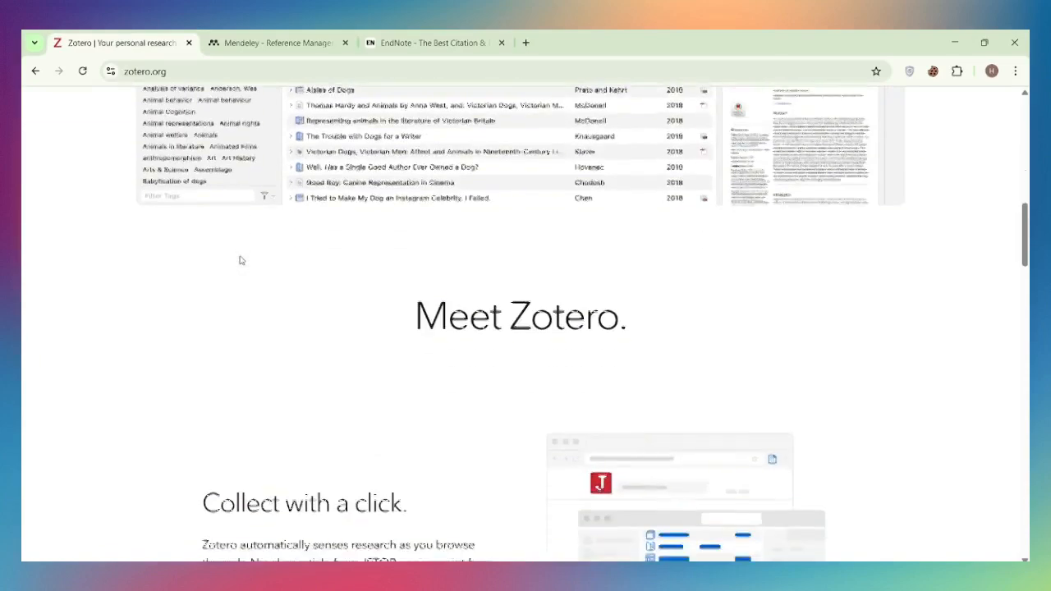
{"action": "scroll", "scroll_direction": "down", "scroll_amount": 3}
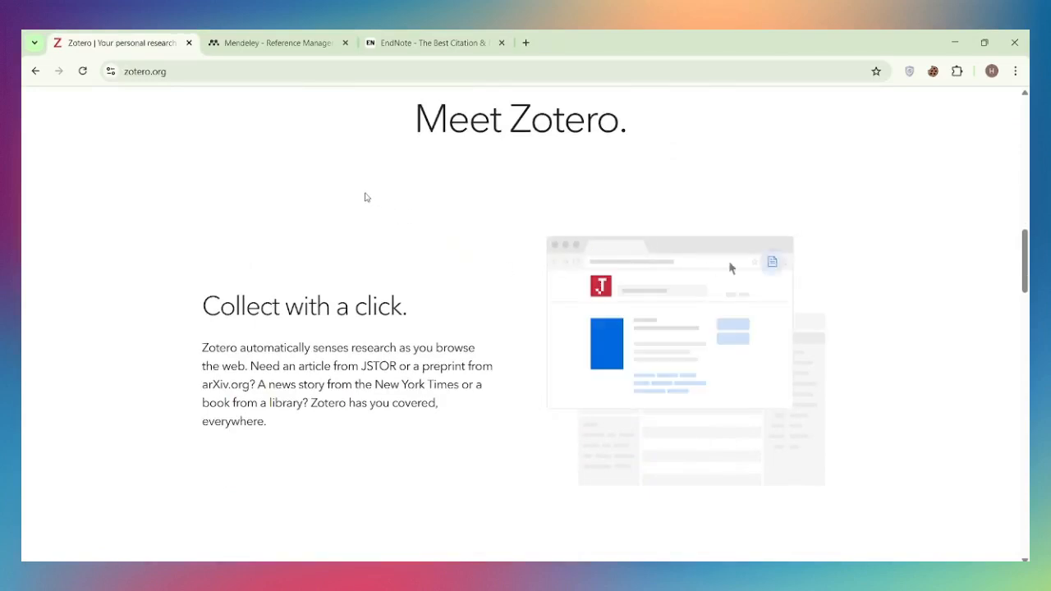
{"action": "mouse_move", "coordinate": [706, 448]}
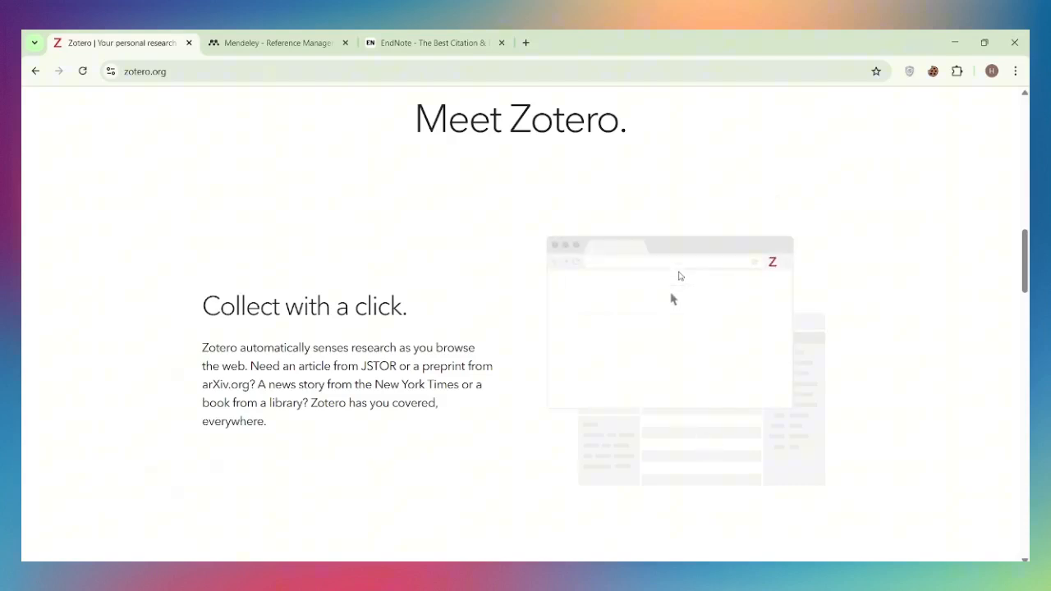
{"action": "scroll", "scroll_direction": "down", "scroll_amount": 3}
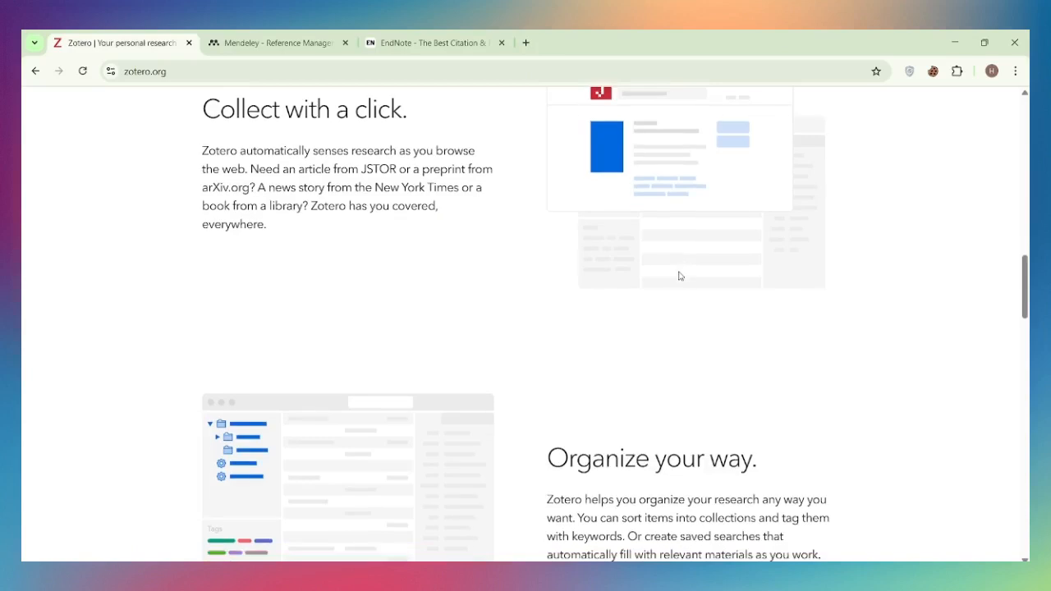
{"action": "scroll", "scroll_direction": "down", "scroll_amount": 3}
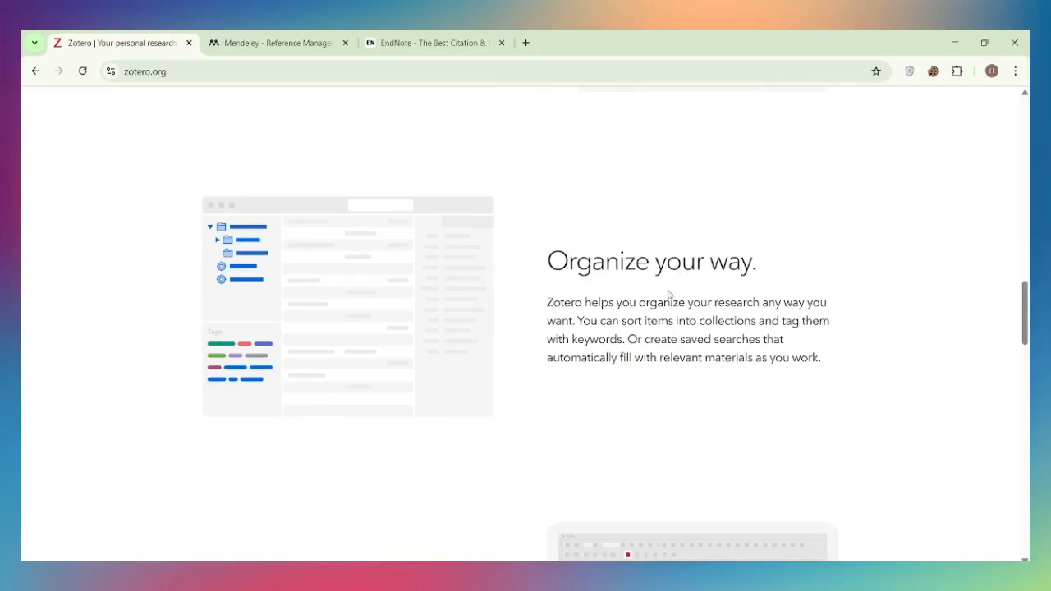
{"action": "scroll", "scroll_direction": "down", "scroll_amount": 3}
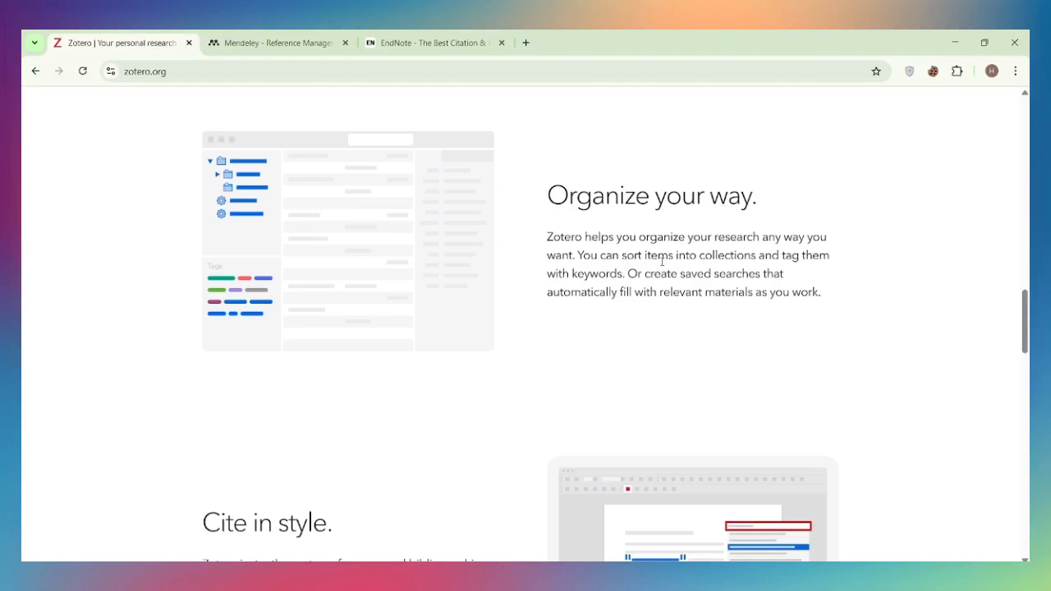
{"action": "scroll", "scroll_direction": "down", "scroll_amount": 3}
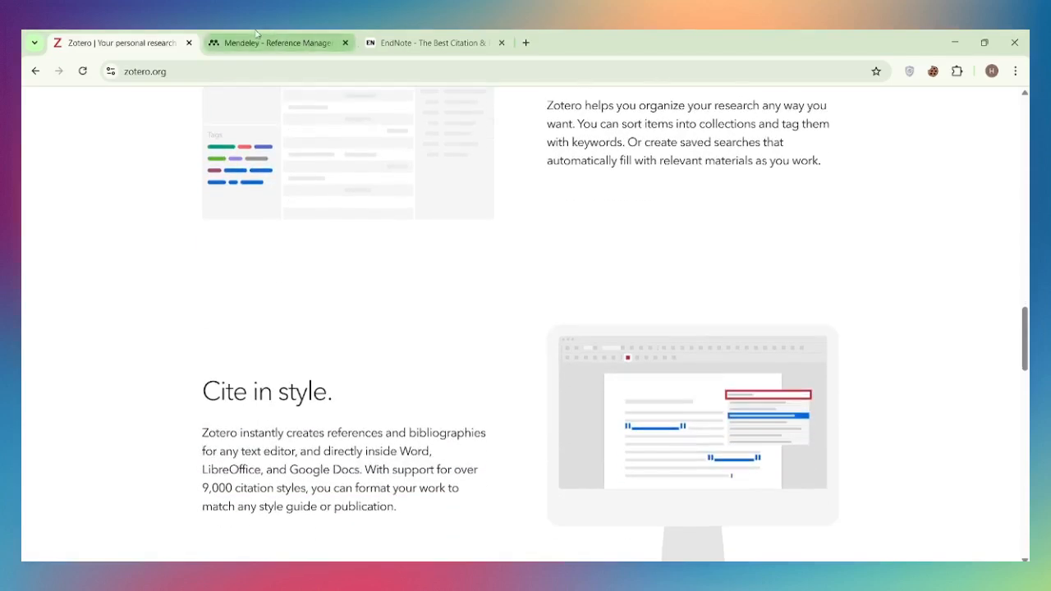
Scroll down the EndNote homepage, then scroll down the Zotero homepage
{"action": "left_click", "coordinate": [271, 42]}
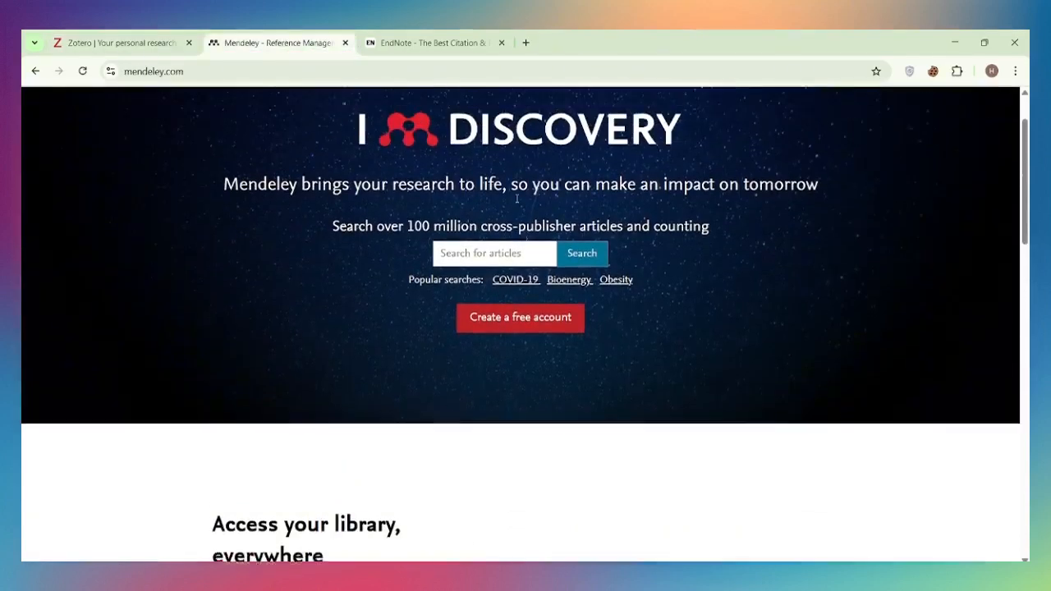
{"action": "left_click", "coordinate": [435, 43]}
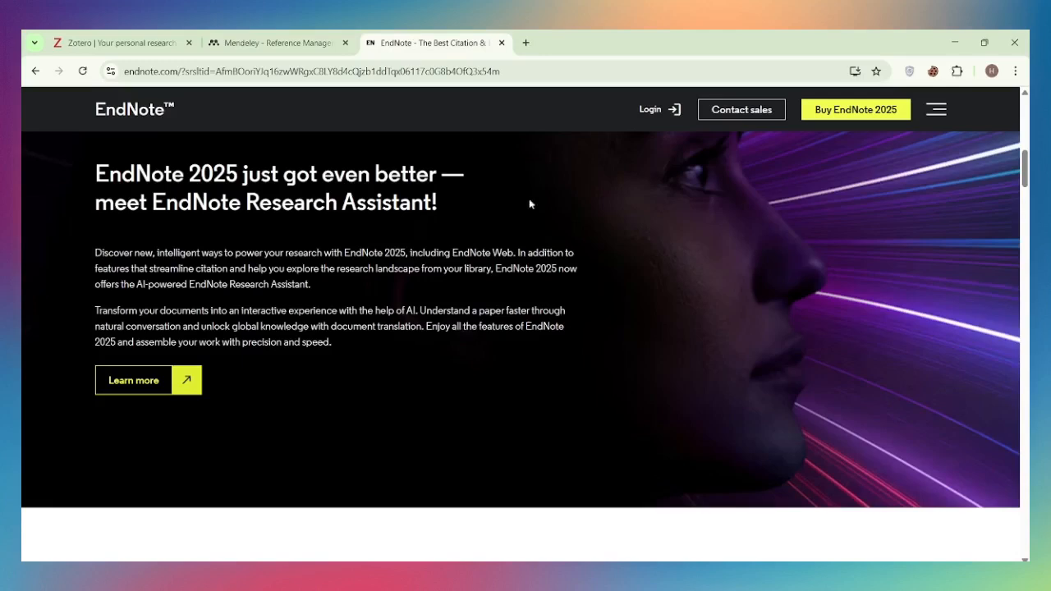
{"action": "scroll", "scroll_direction": "down", "scroll_amount": 3}
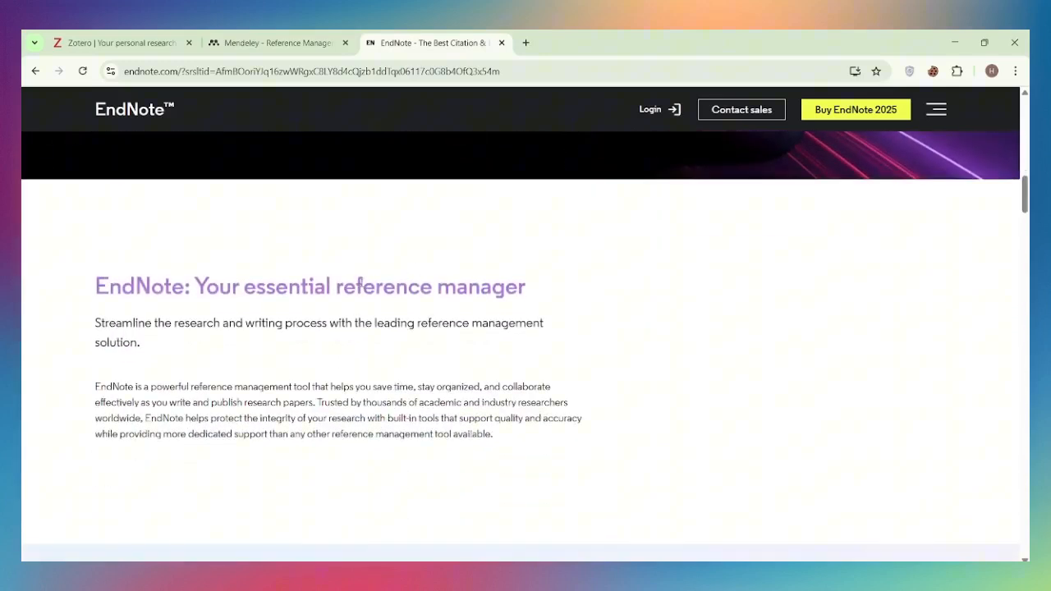
{"action": "mouse_move", "coordinate": [217, 369]}
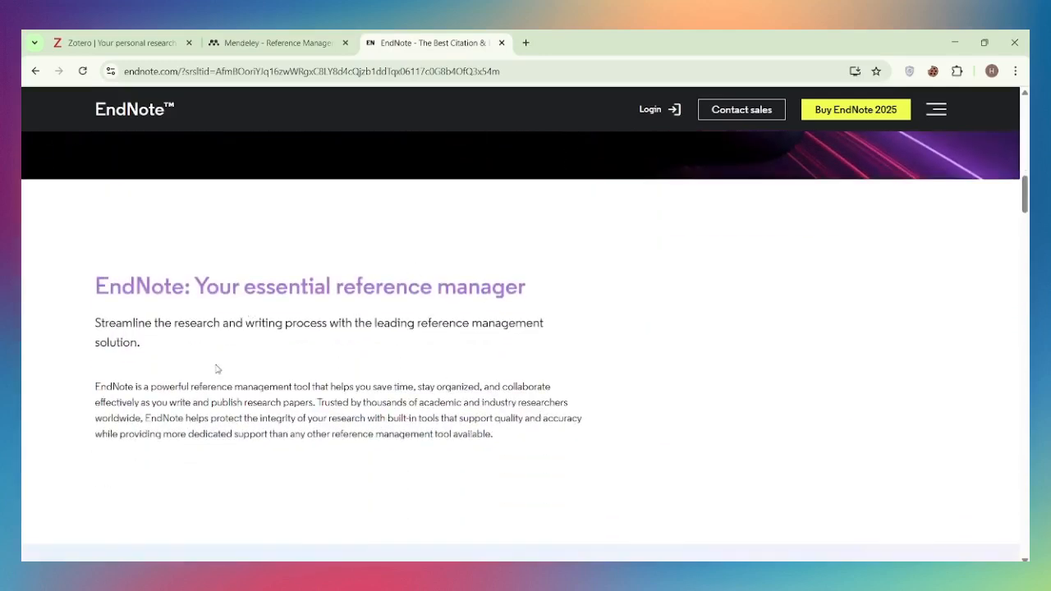
{"action": "scroll", "scroll_direction": "down", "scroll_amount": 3}
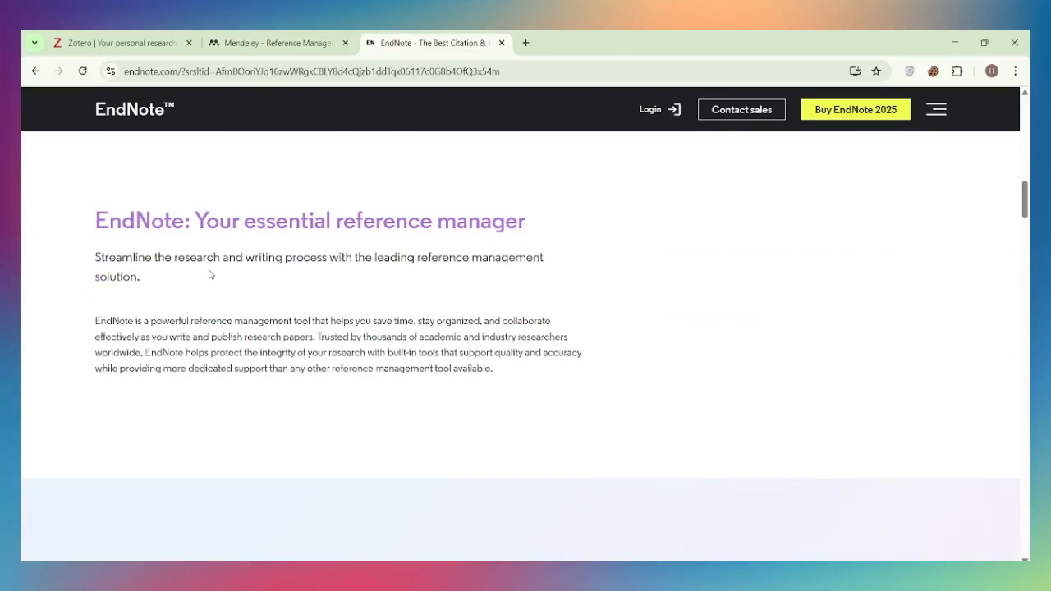
{"action": "left_click", "coordinate": [124, 42]}
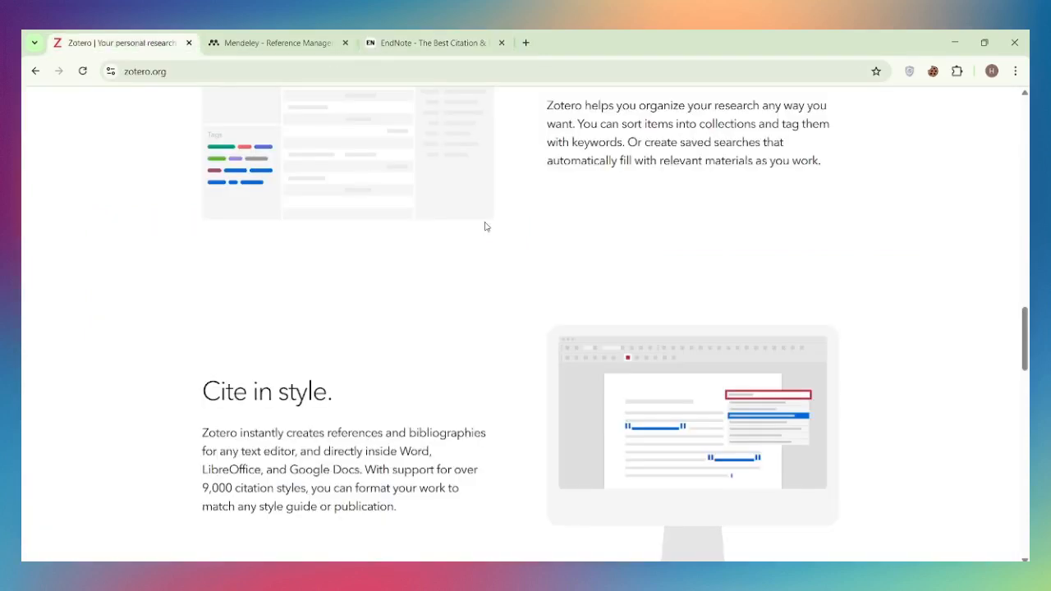
{"action": "scroll", "scroll_direction": "down", "scroll_amount": 3}
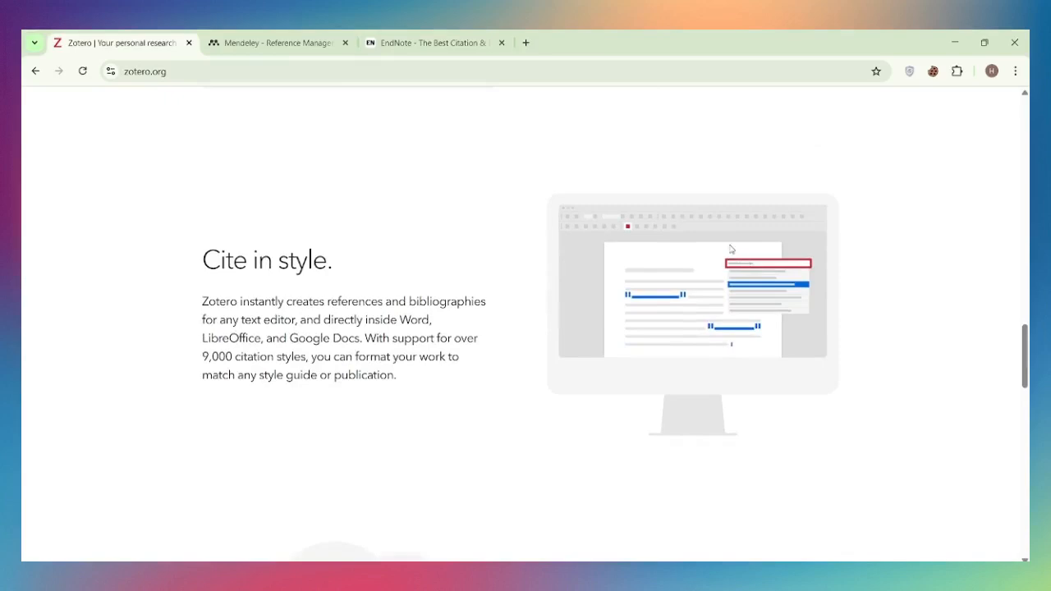
Scroll Mendeley and Zotero further, then land on EndNote's 'Building ideas, one citation at a time' intro
{"action": "left_click", "coordinate": [275, 42]}
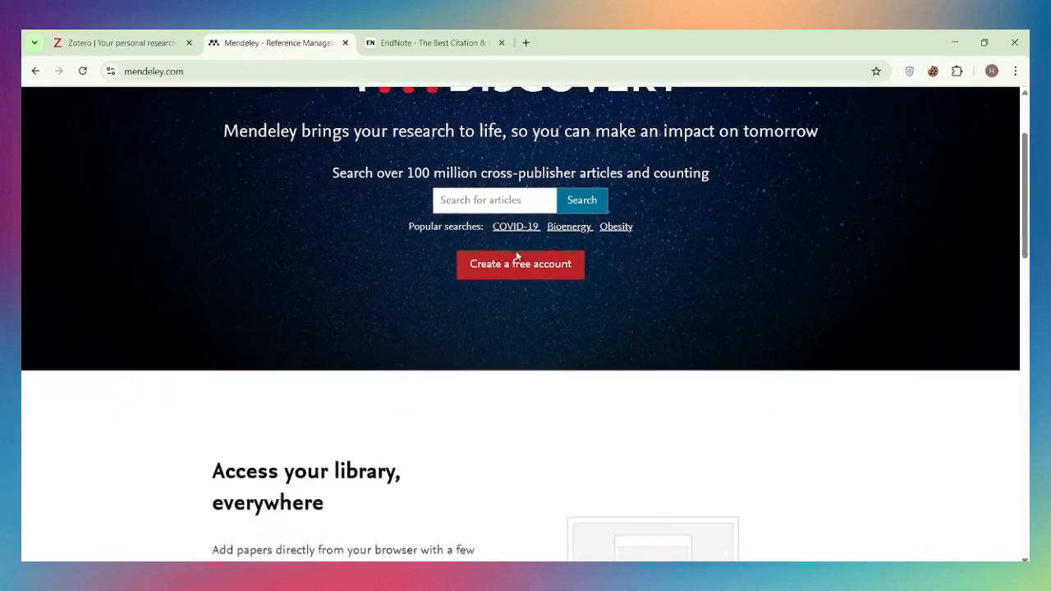
{"action": "scroll", "scroll_direction": "down", "scroll_amount": 3}
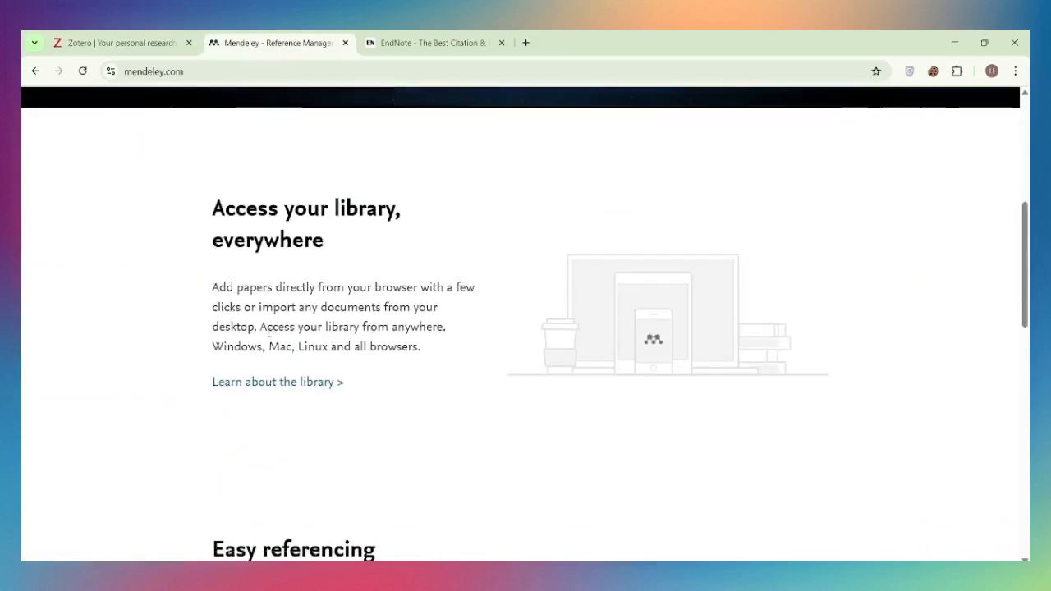
{"action": "mouse_move", "coordinate": [114, 348]}
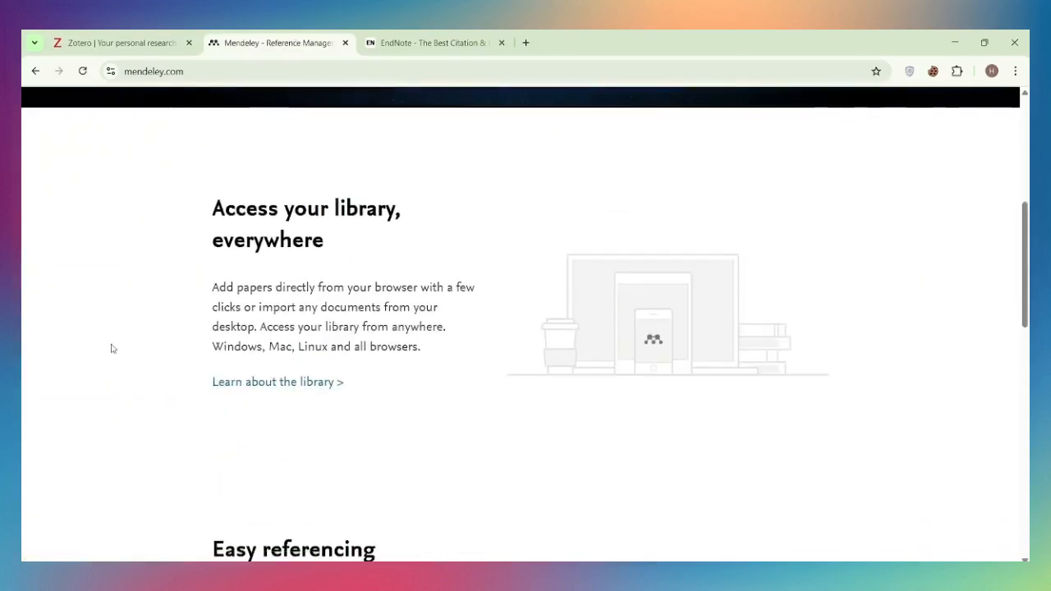
{"action": "mouse_move", "coordinate": [67, 38]}
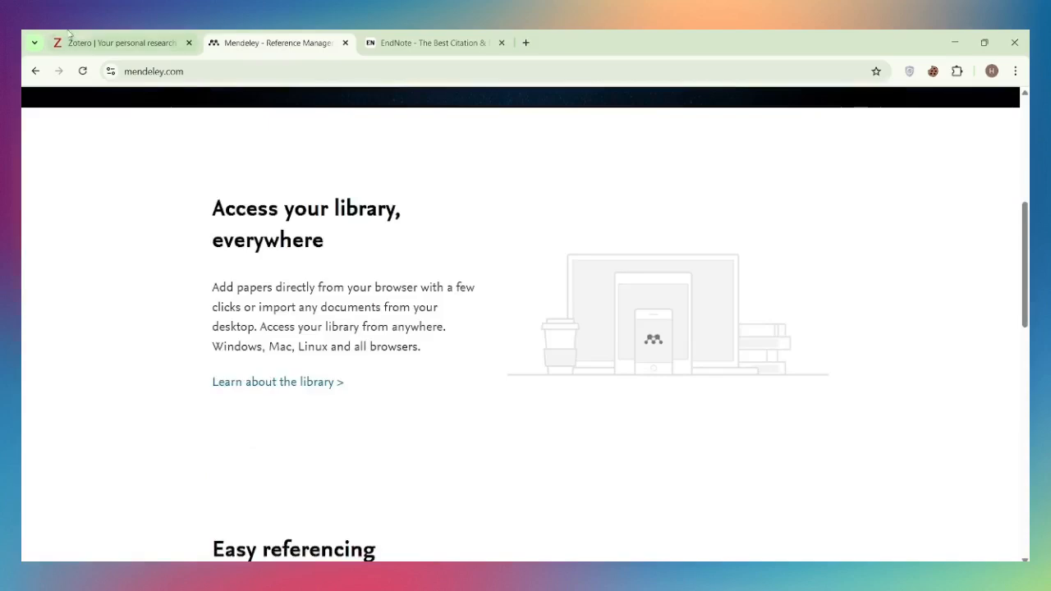
{"action": "left_click", "coordinate": [115, 42]}
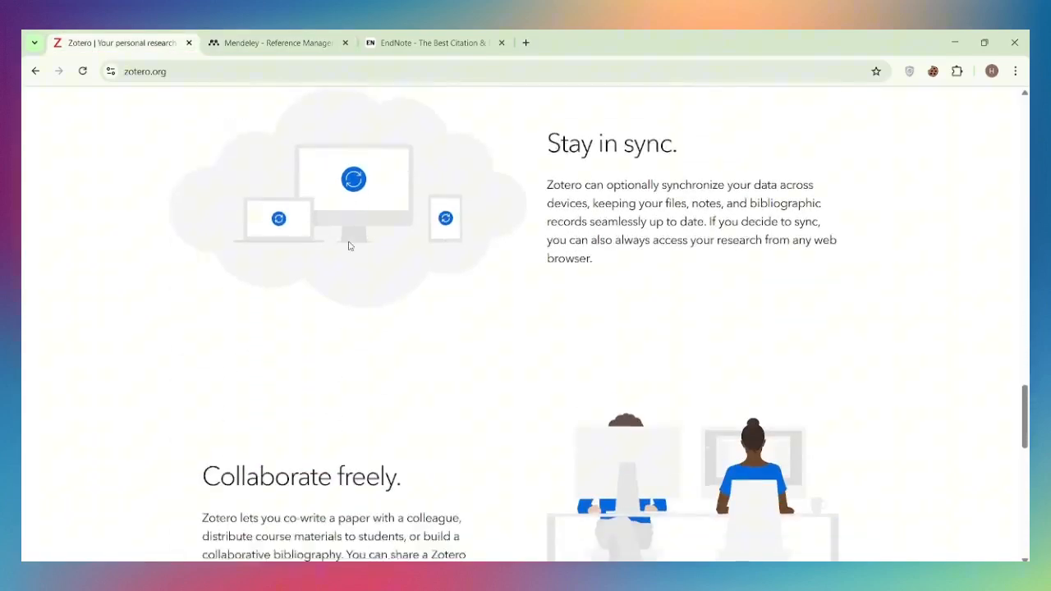
{"action": "scroll", "scroll_direction": "down", "scroll_amount": 3}
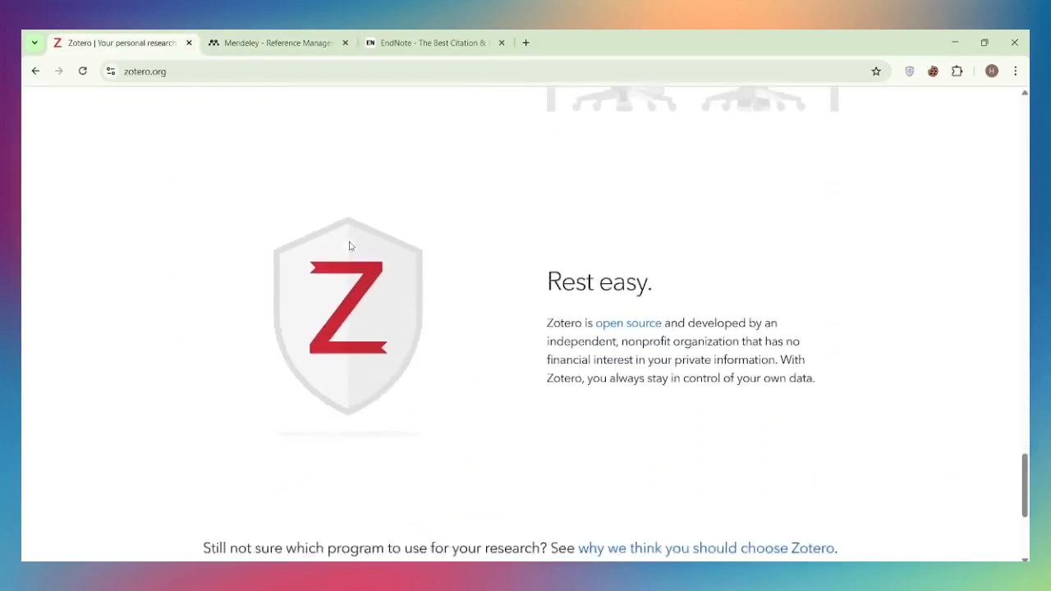
{"action": "scroll", "scroll_direction": "down", "scroll_amount": 3}
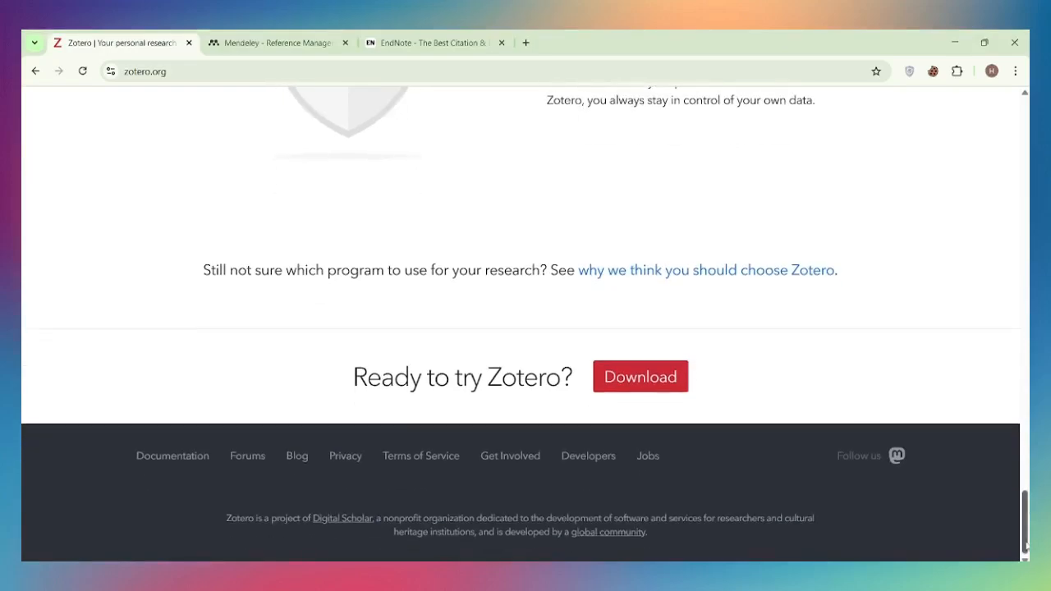
{"action": "left_click", "coordinate": [435, 42]}
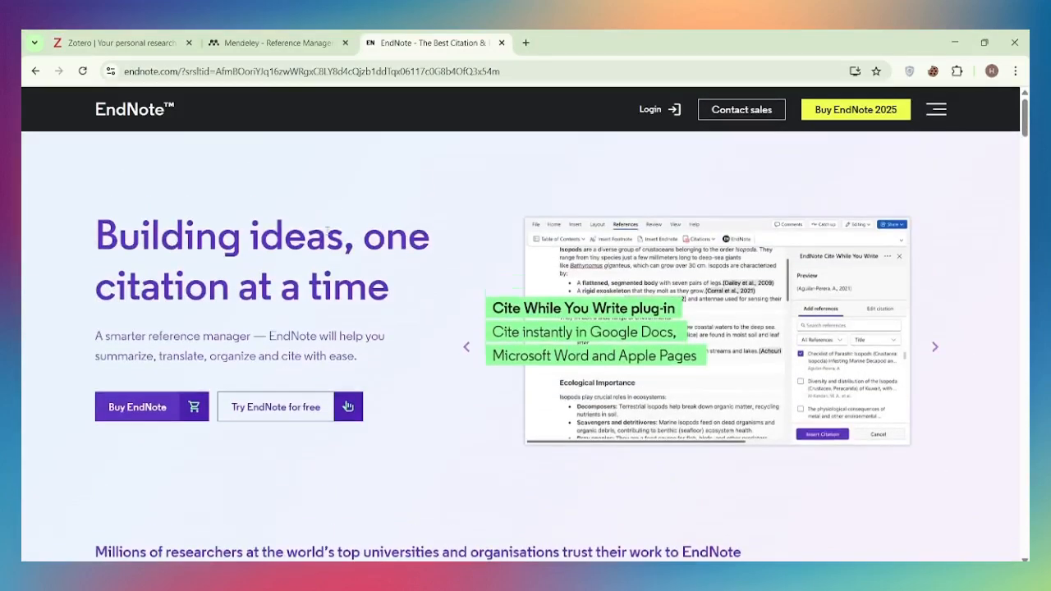
Flip between the Mendeley, Zotero and EndNote tabs, briefly scrolling Zotero
{"action": "left_click", "coordinate": [277, 42]}
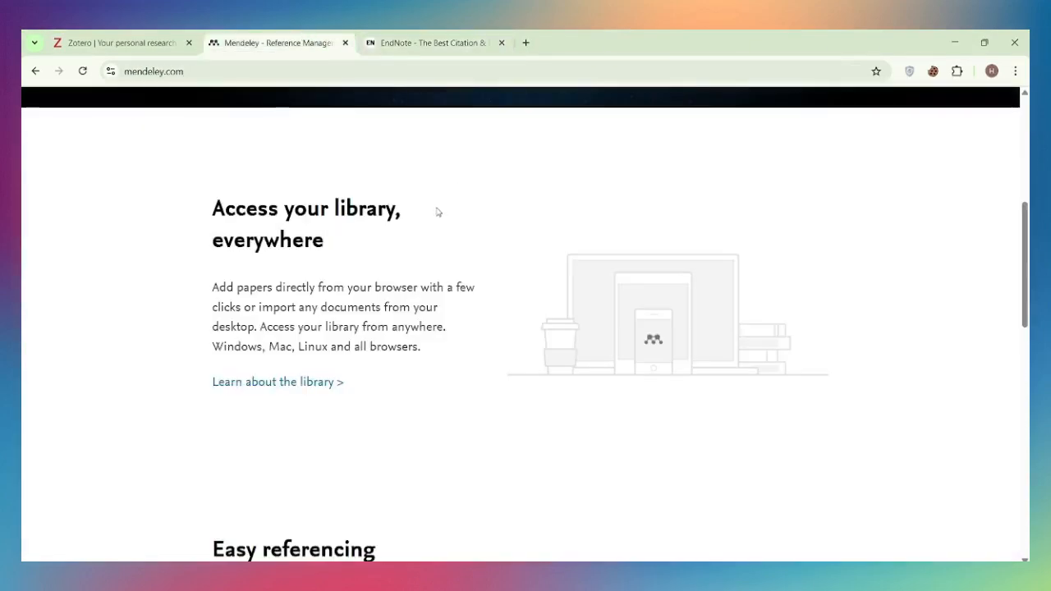
{"action": "left_click", "coordinate": [123, 42]}
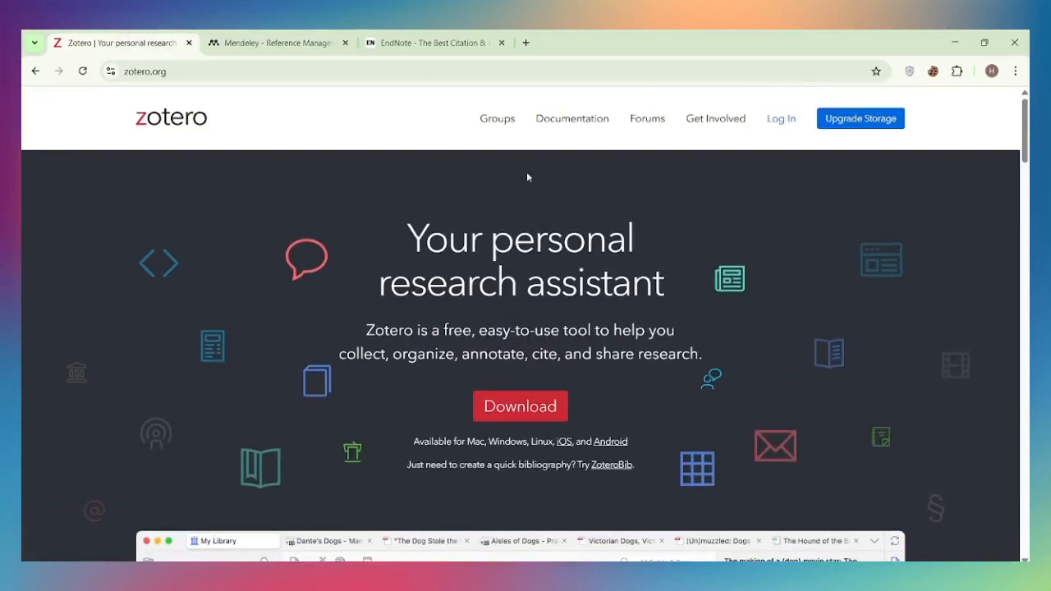
{"action": "scroll", "scroll_direction": "down", "scroll_amount": 3}
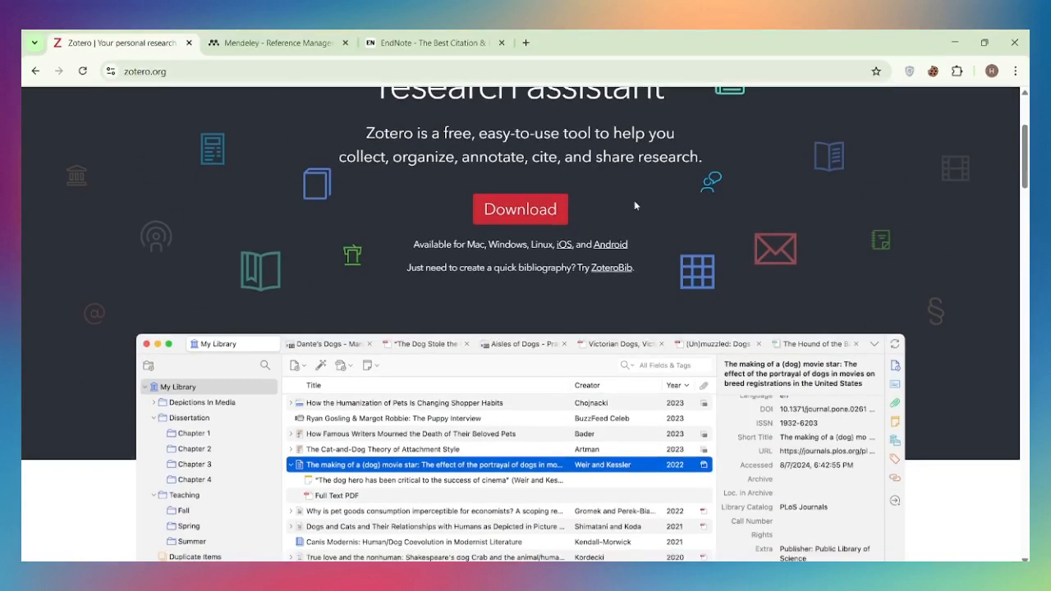
{"action": "left_click", "coordinate": [275, 42]}
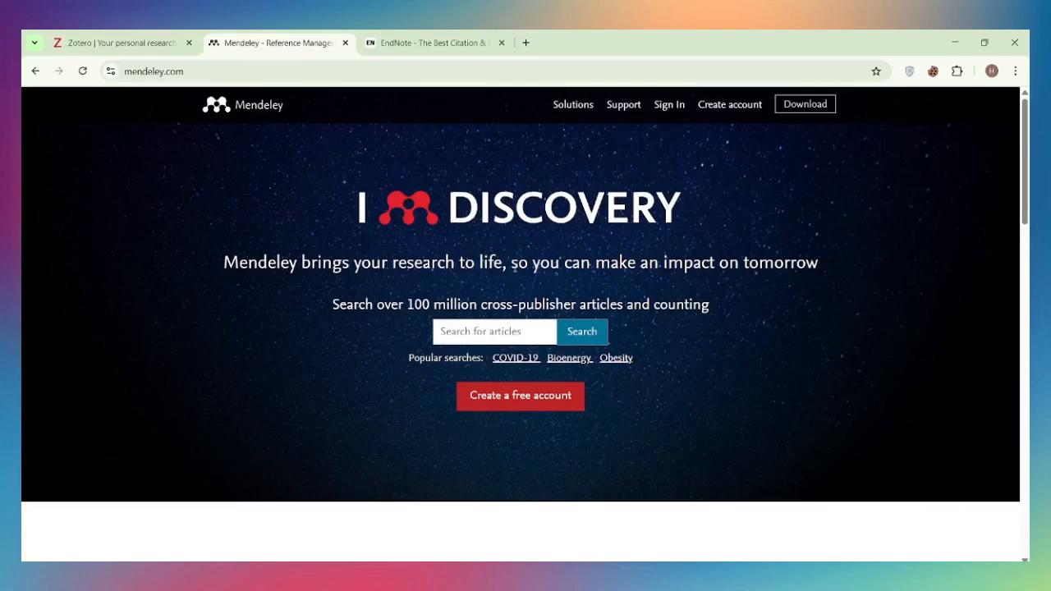
{"action": "left_click", "coordinate": [434, 42]}
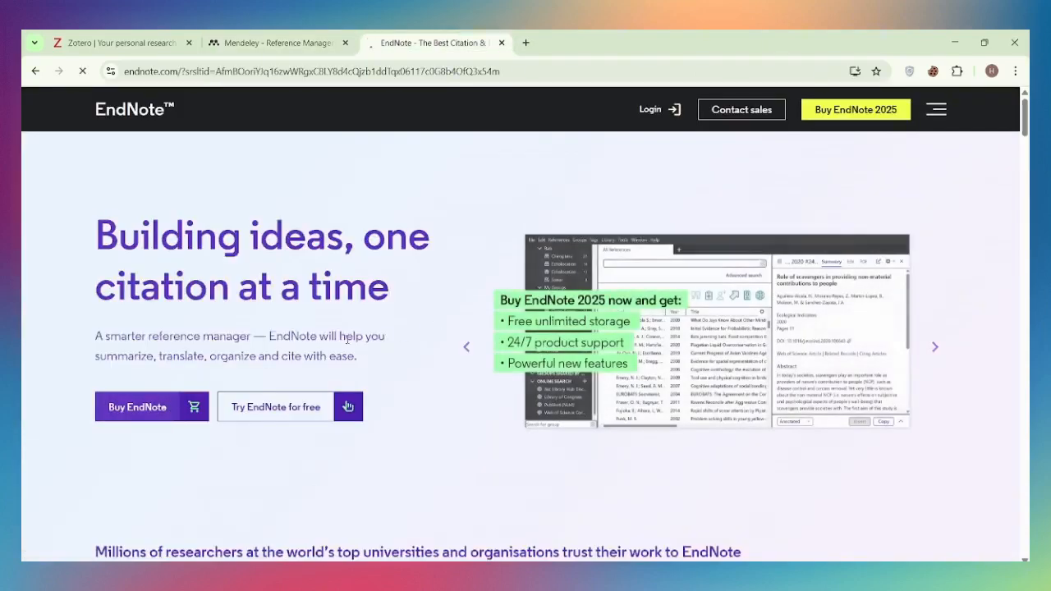
{"action": "mouse_move", "coordinate": [180, 413]}
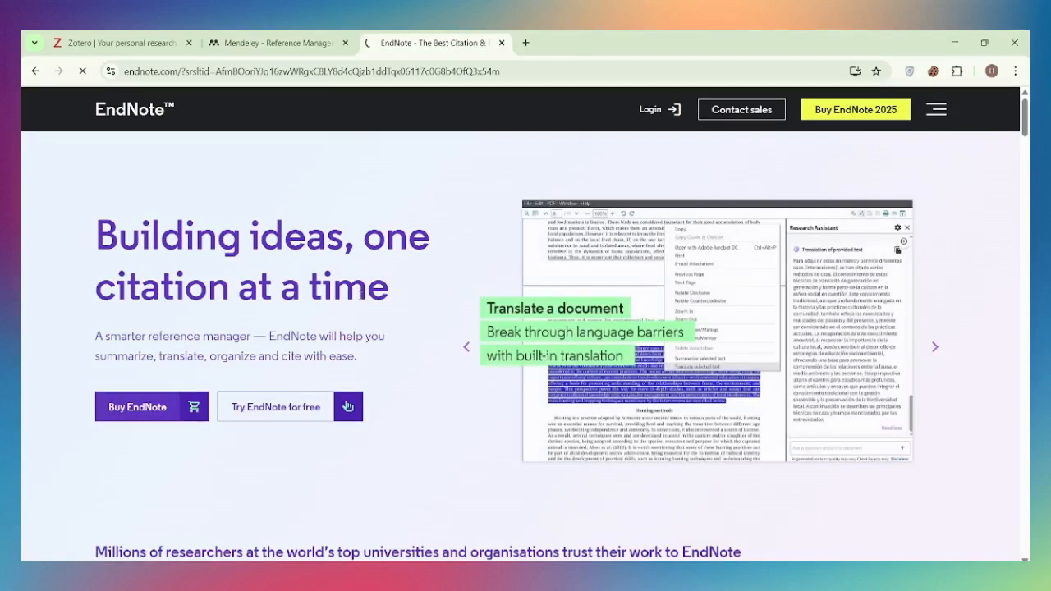
{"action": "left_click", "coordinate": [115, 42]}
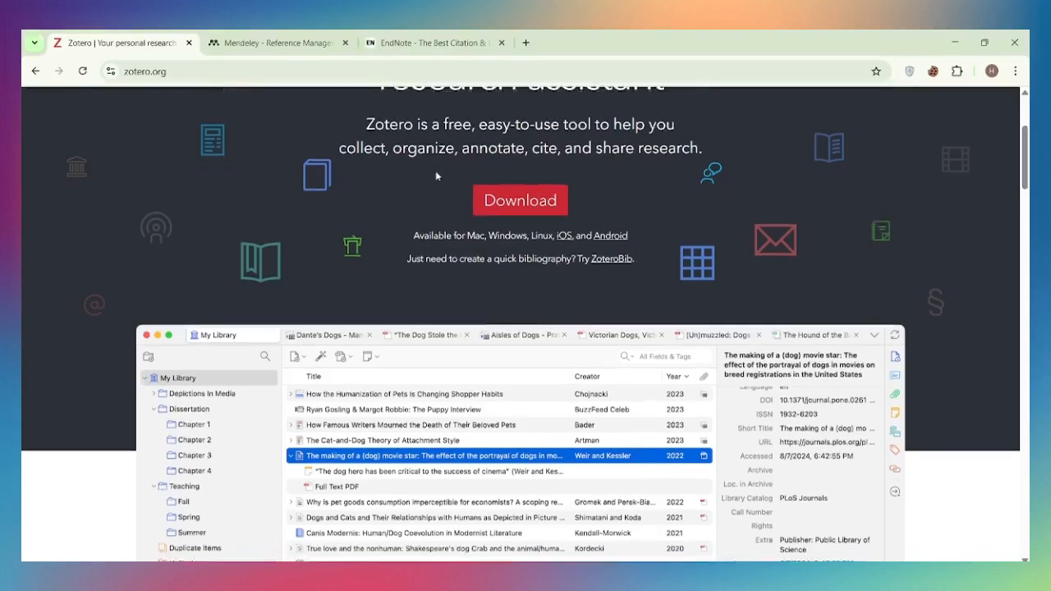
Scroll through Mendeley's homepage, then scroll EndNote's page down and partly back up
{"action": "left_click", "coordinate": [277, 42]}
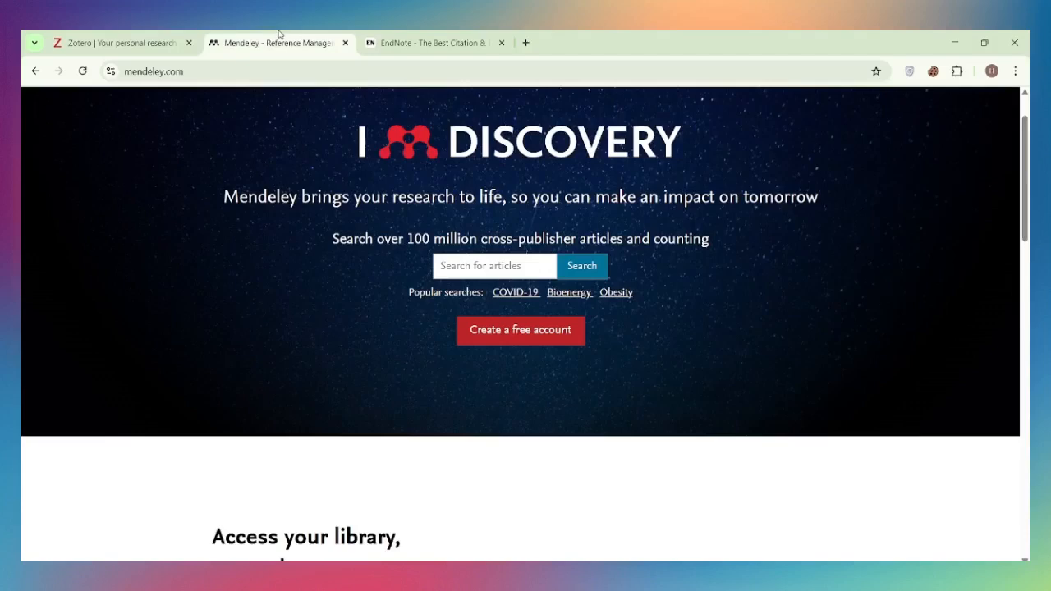
{"action": "scroll", "scroll_direction": "down", "scroll_amount": 3}
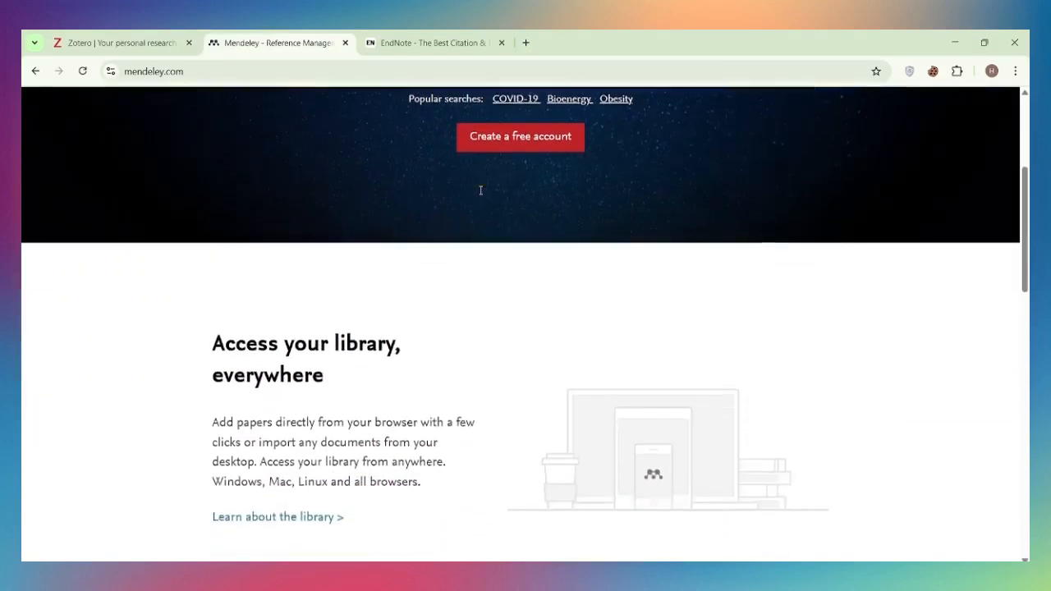
{"action": "scroll", "scroll_direction": "down", "scroll_amount": 3}
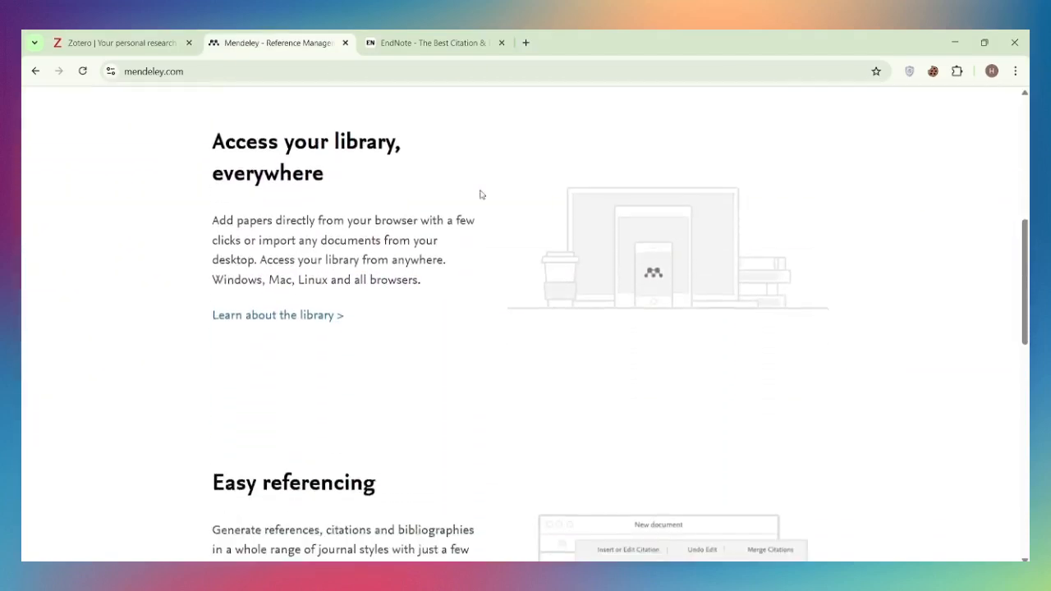
{"action": "scroll", "scroll_direction": "down", "scroll_amount": 3}
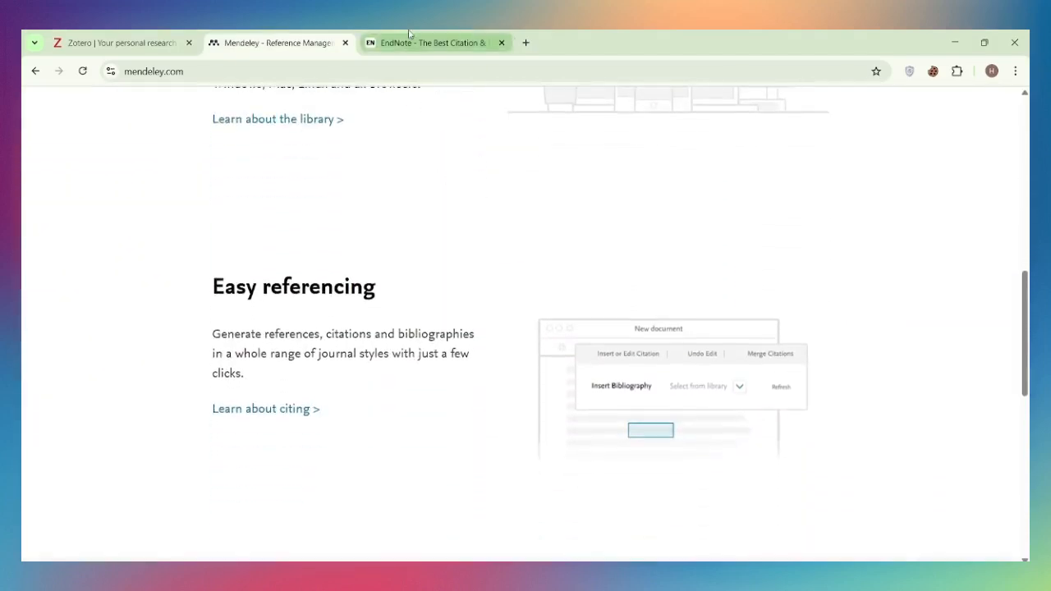
{"action": "left_click", "coordinate": [428, 41]}
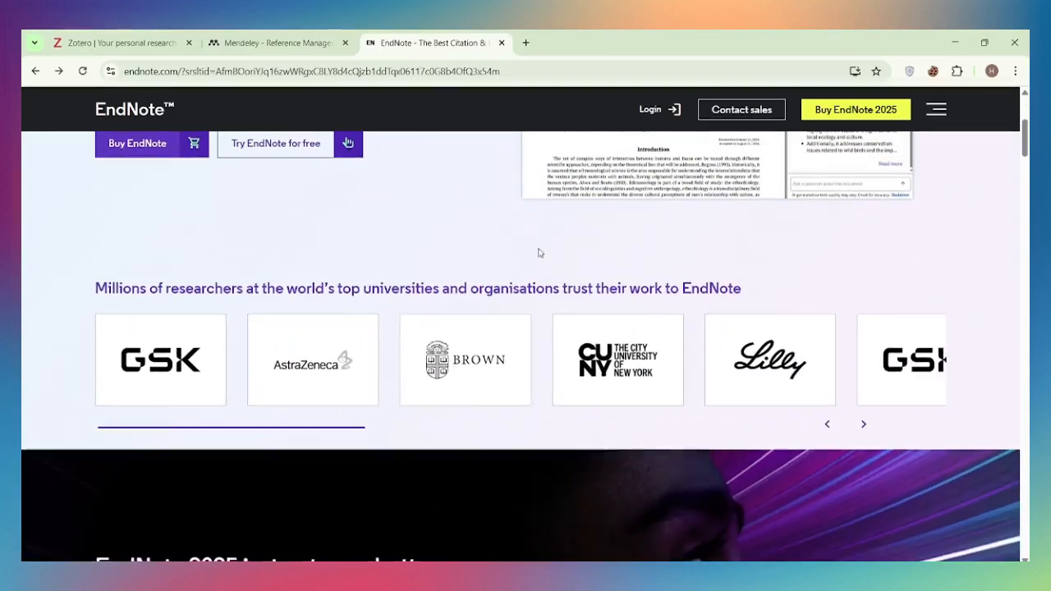
{"action": "scroll", "scroll_direction": "down", "scroll_amount": 3}
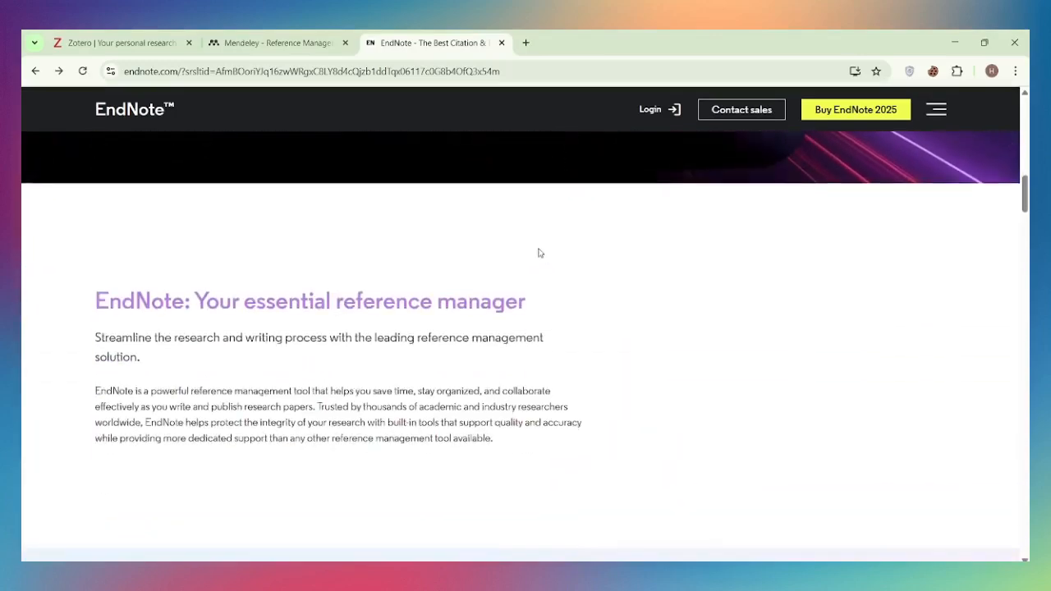
{"action": "scroll", "scroll_direction": "down", "scroll_amount": 3}
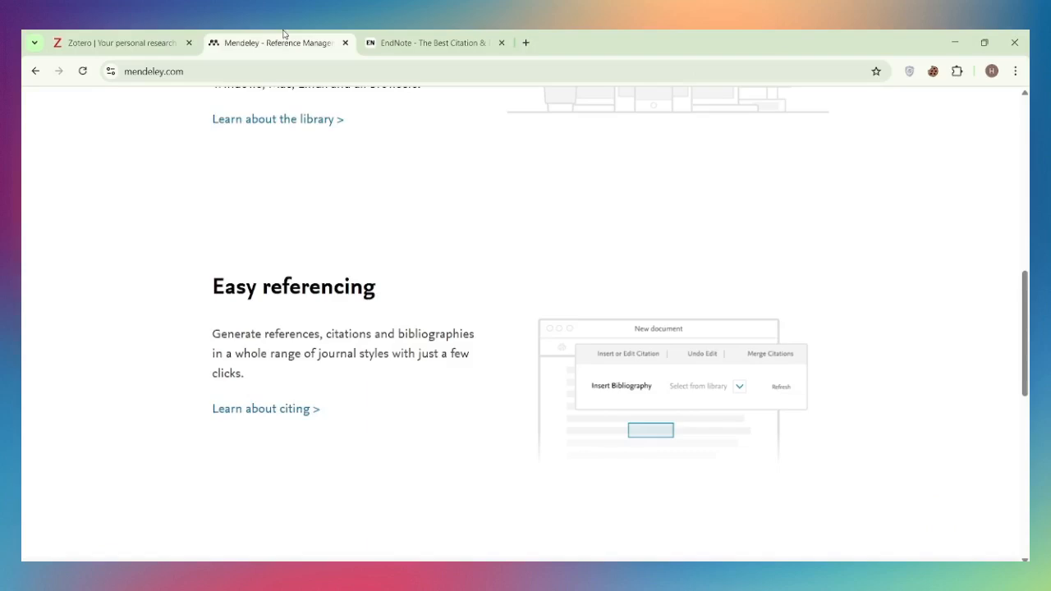
{"action": "scroll", "scroll_direction": "up", "scroll_amount": 3}
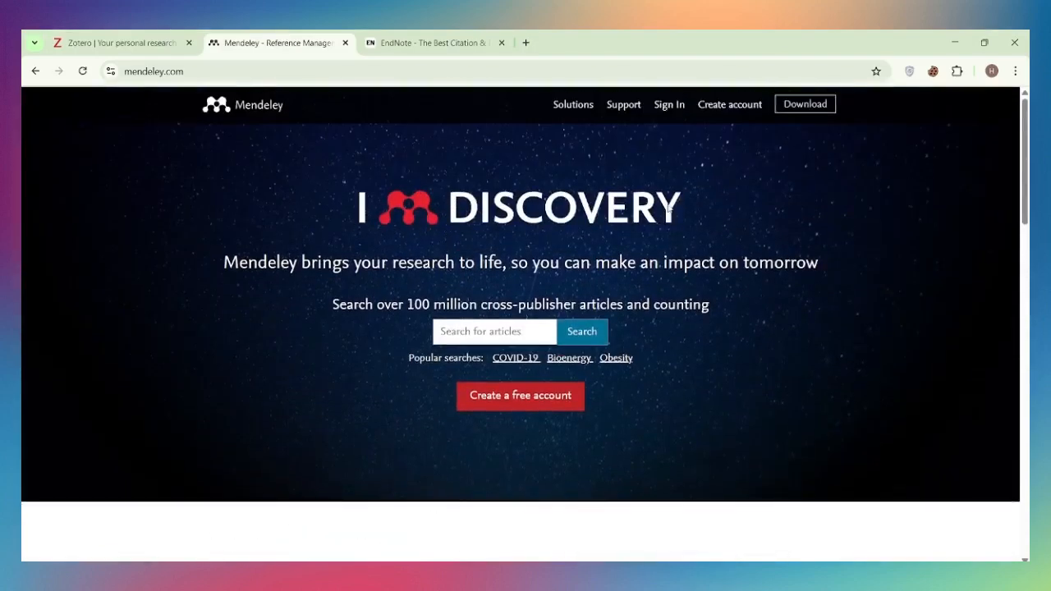
Scroll through EndNote's 'Who benefits' section, then return to Zotero's library preview
{"action": "left_click", "coordinate": [439, 43]}
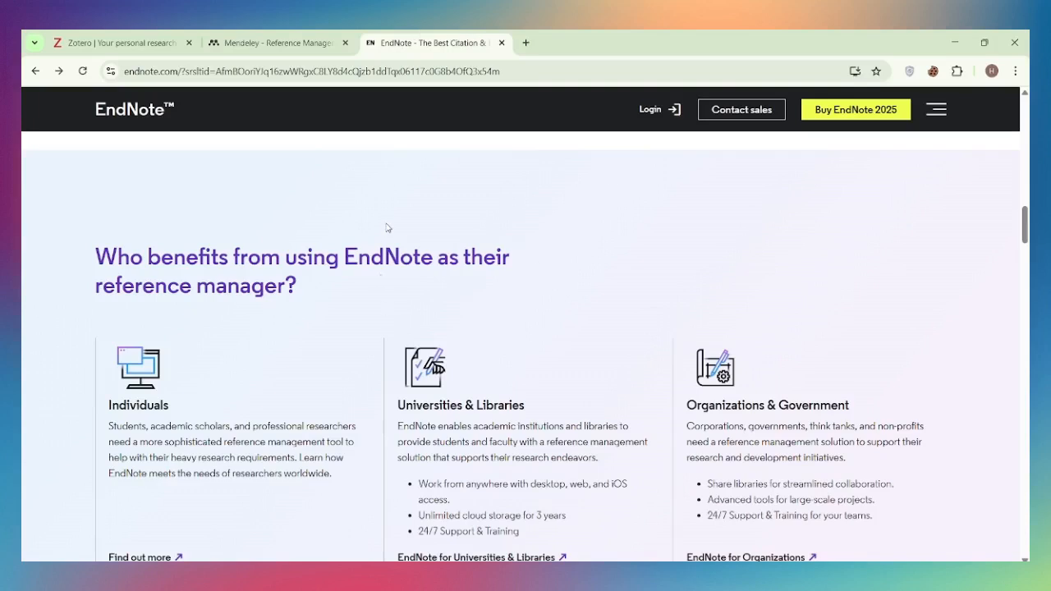
{"action": "mouse_move", "coordinate": [880, 179]}
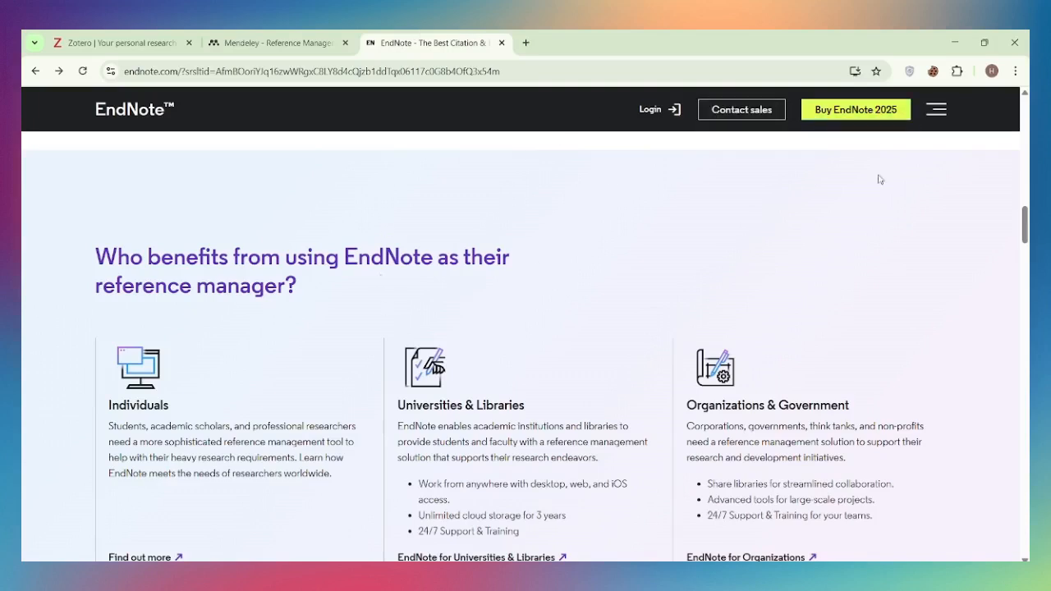
{"action": "scroll", "scroll_direction": "down", "scroll_amount": 3}
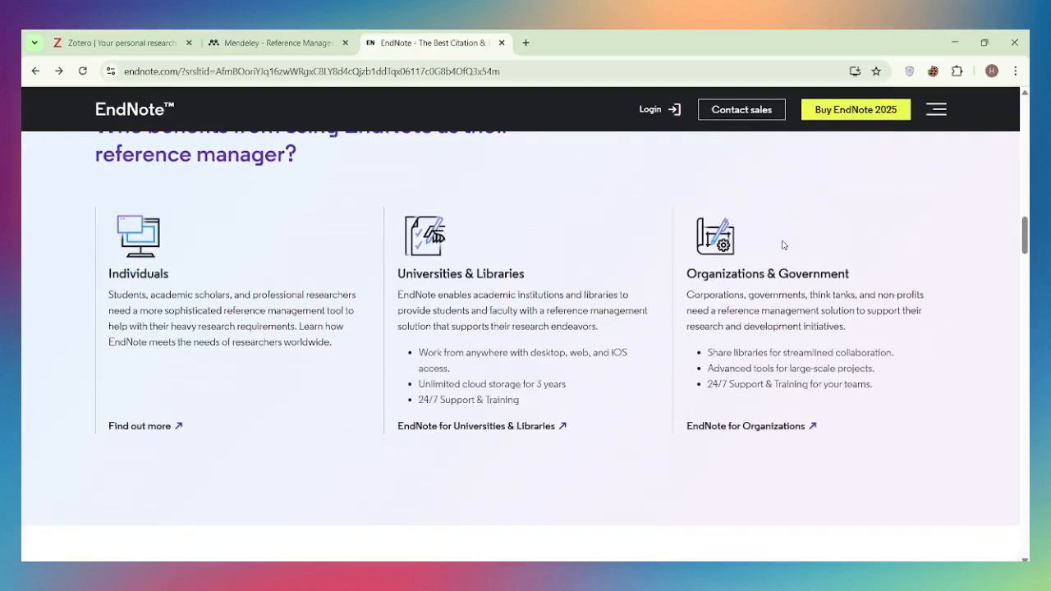
{"action": "mouse_move", "coordinate": [563, 241]}
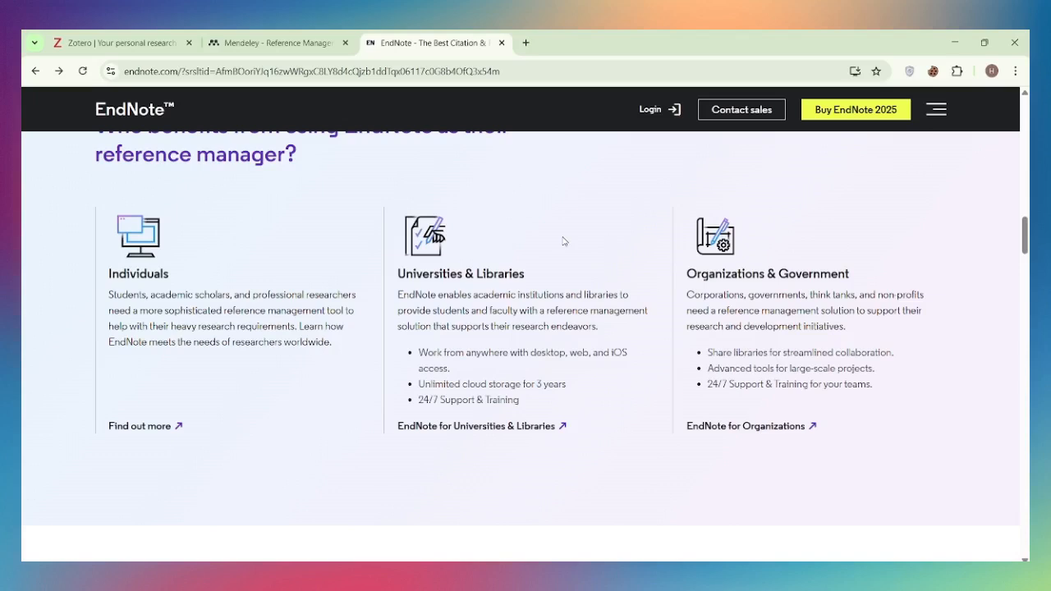
{"action": "mouse_move", "coordinate": [288, 173]}
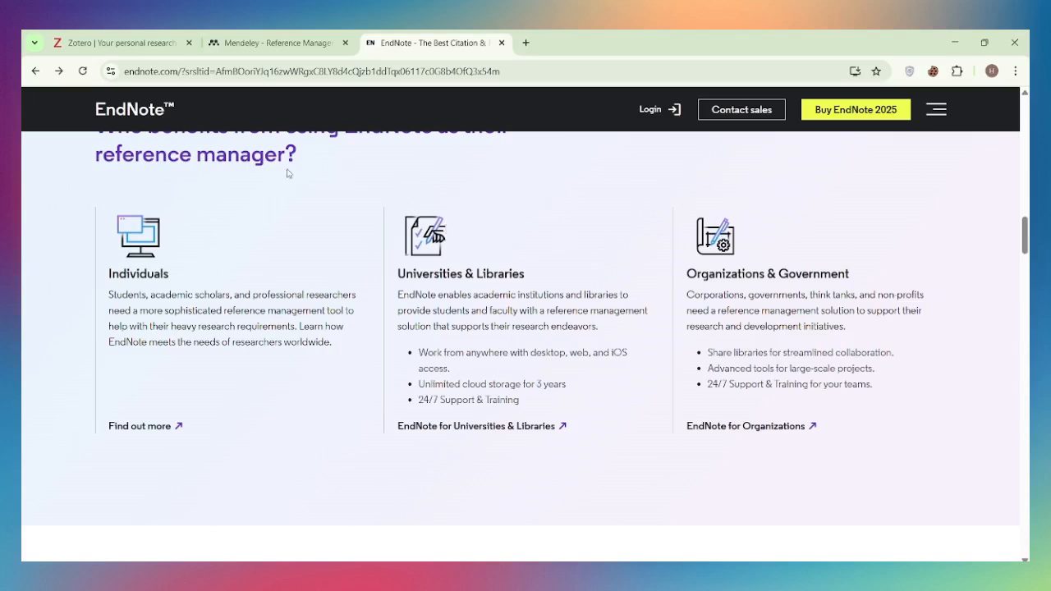
{"action": "left_click", "coordinate": [115, 43]}
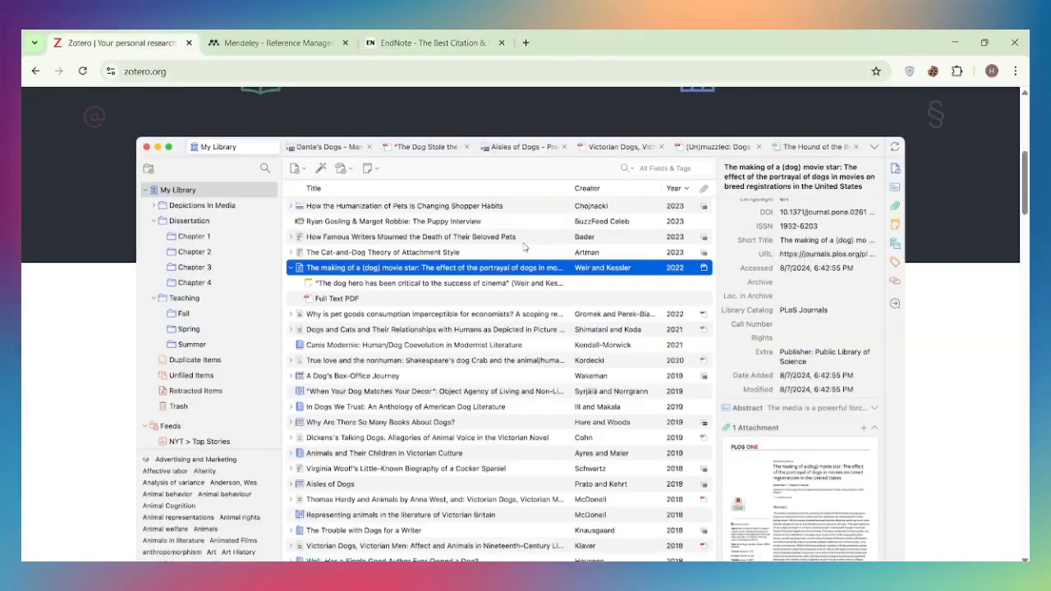
{"action": "mouse_move", "coordinate": [490, 283]}
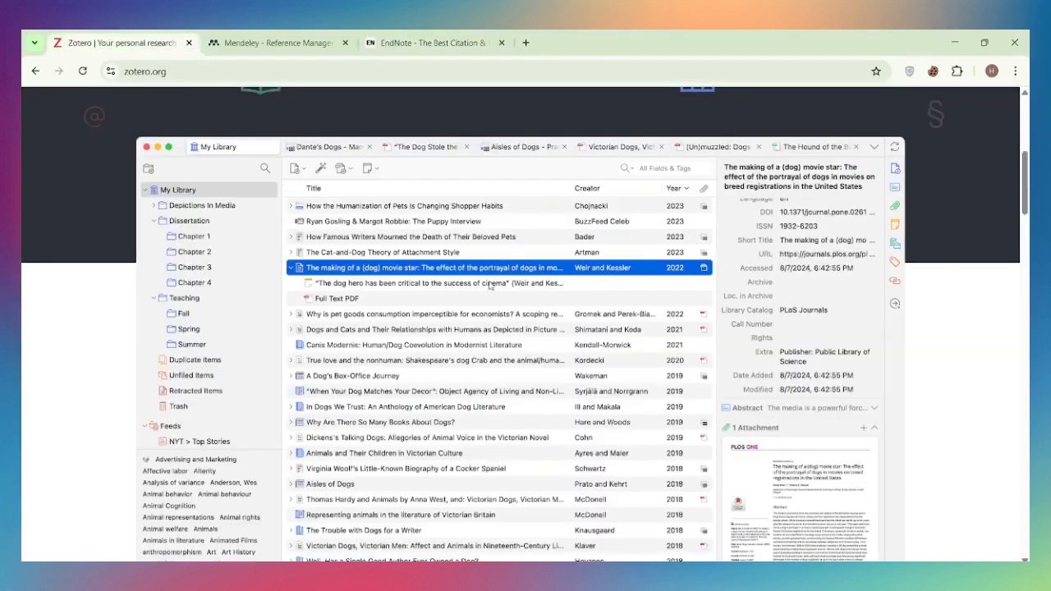